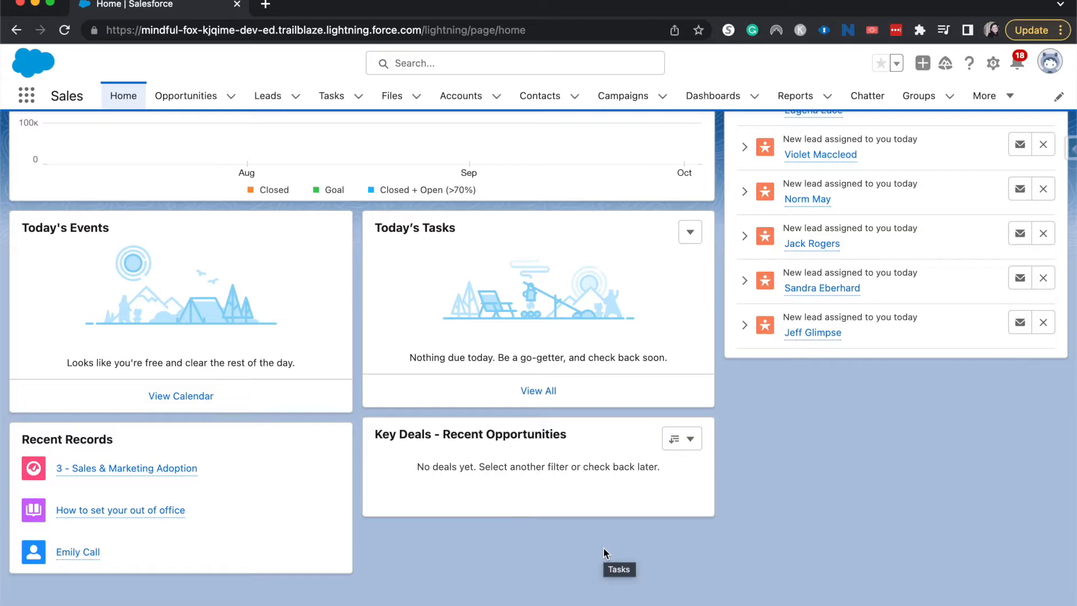
mouse_move(969, 31)
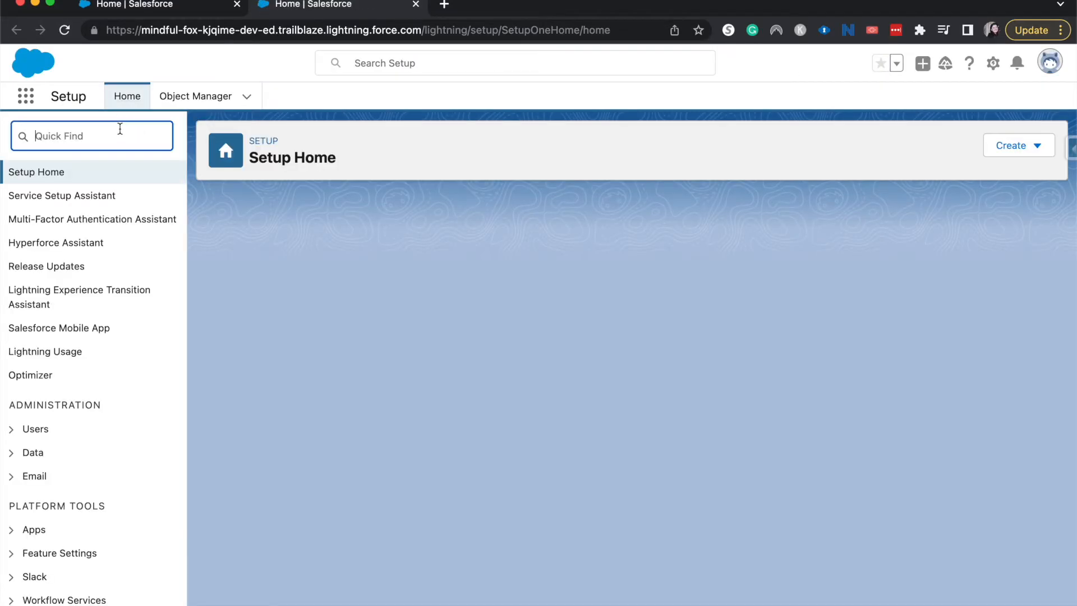
Find Survey Settings through Quick Find and switch Surveys to Enabled.
text(suv)
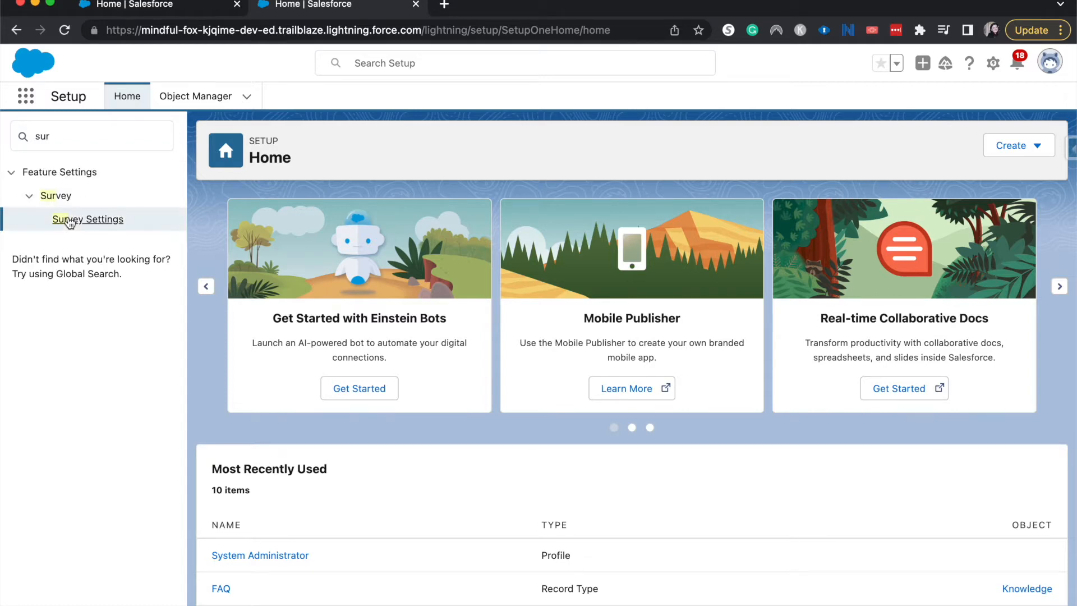
click(88, 219)
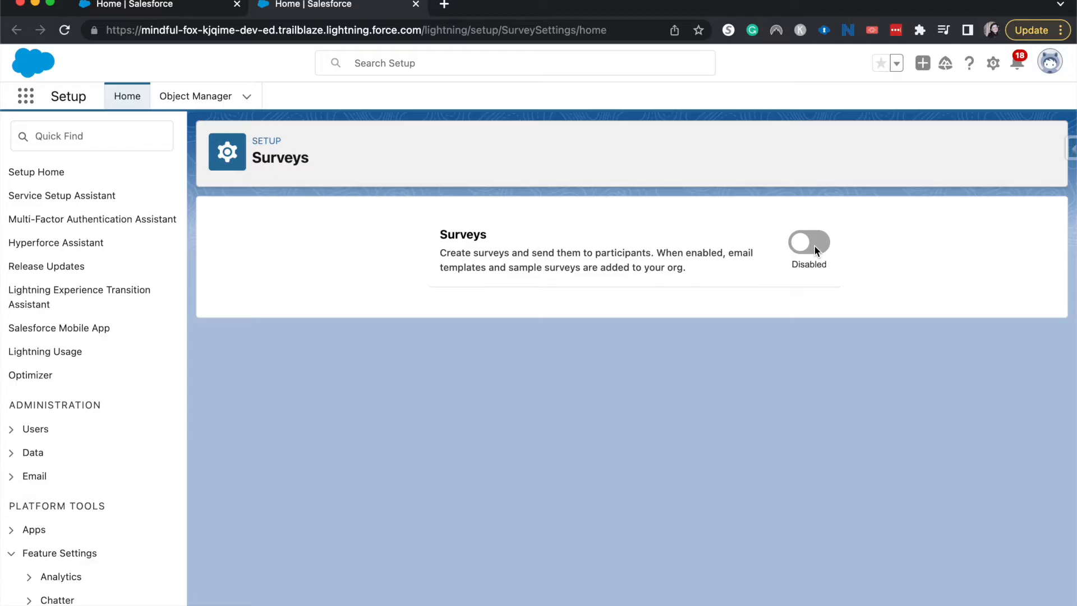
click(808, 243)
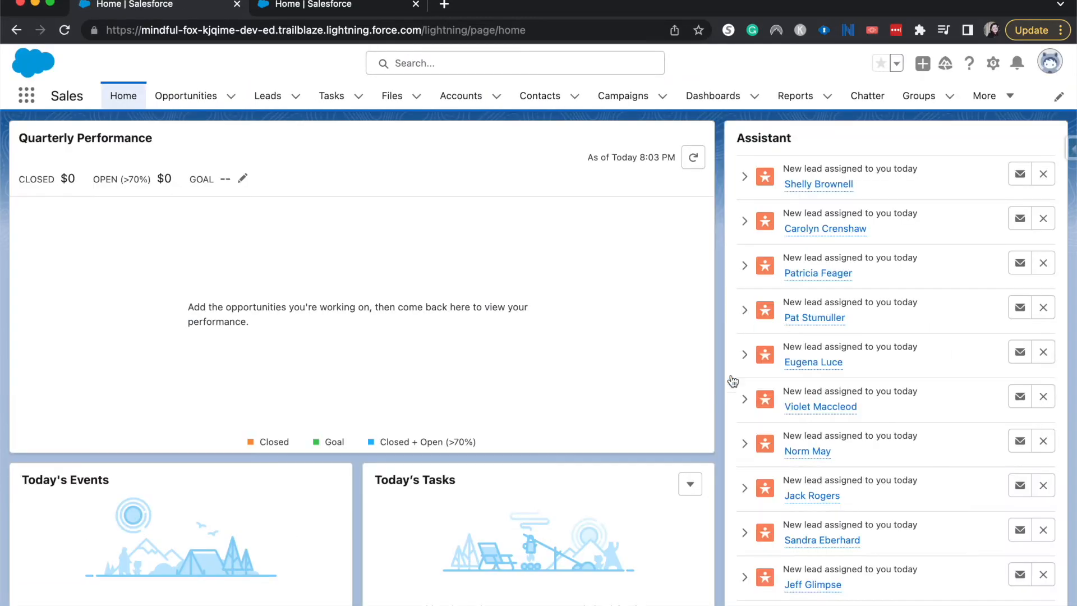
Launch Surveys from the App Launcher and enter 'Test Survey' as the new survey's name.
click(26, 95)
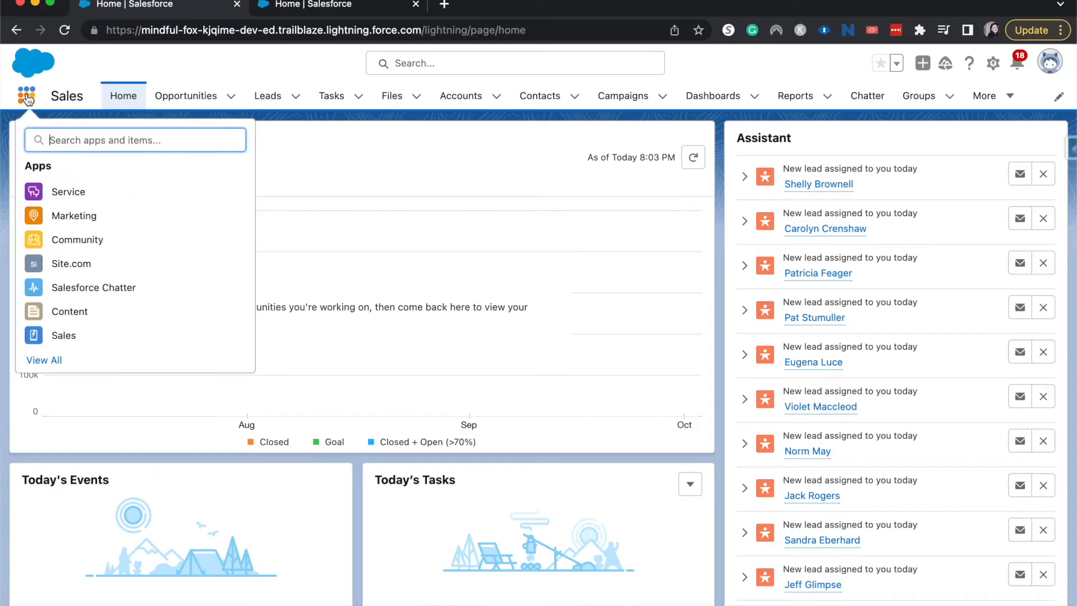
text(surv)
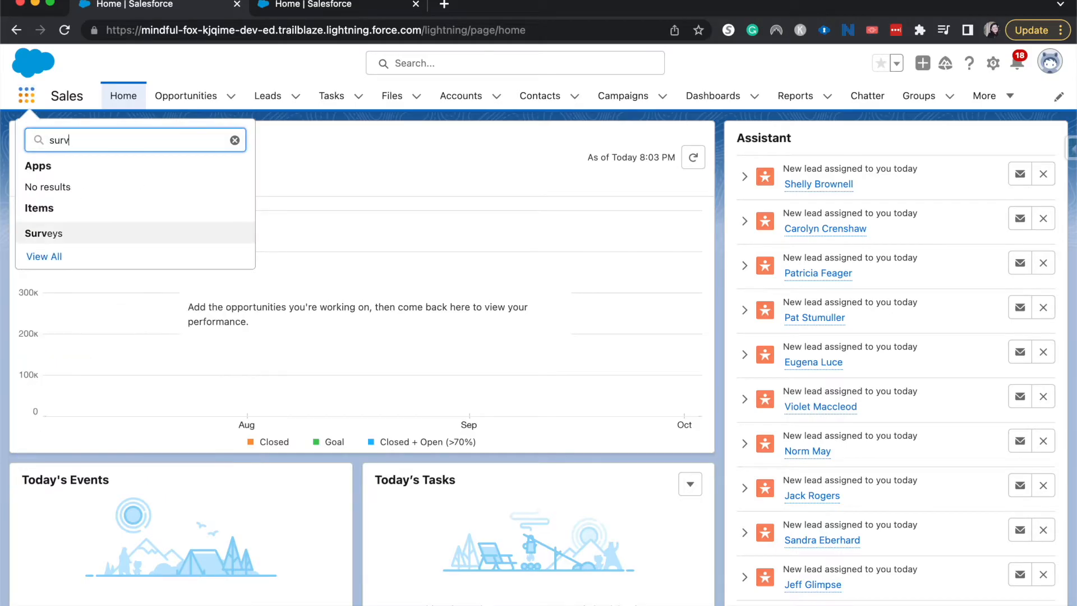
click(43, 233)
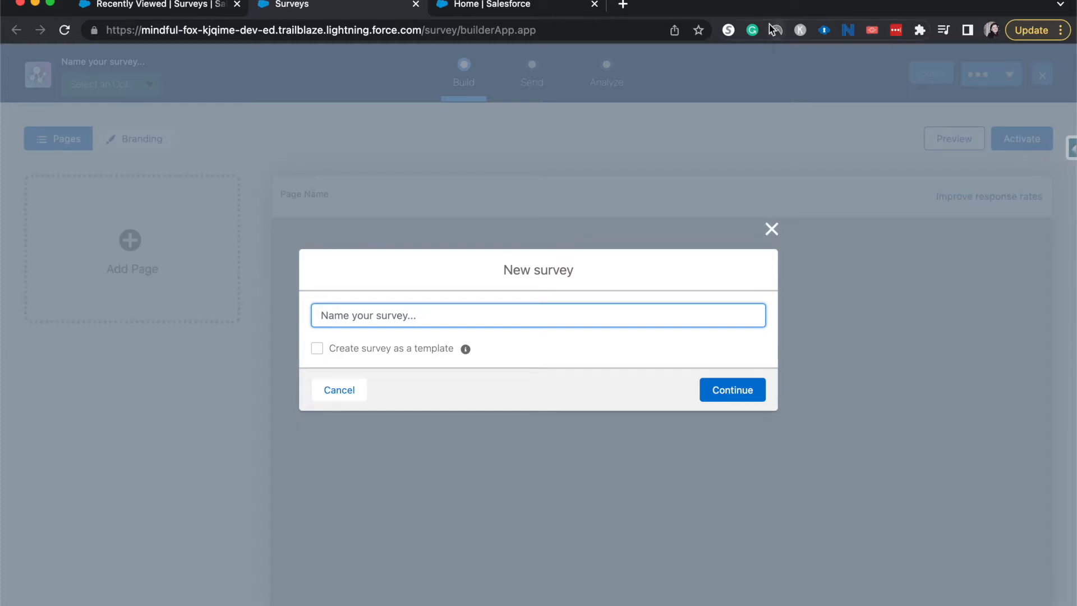
text(Test Survey)
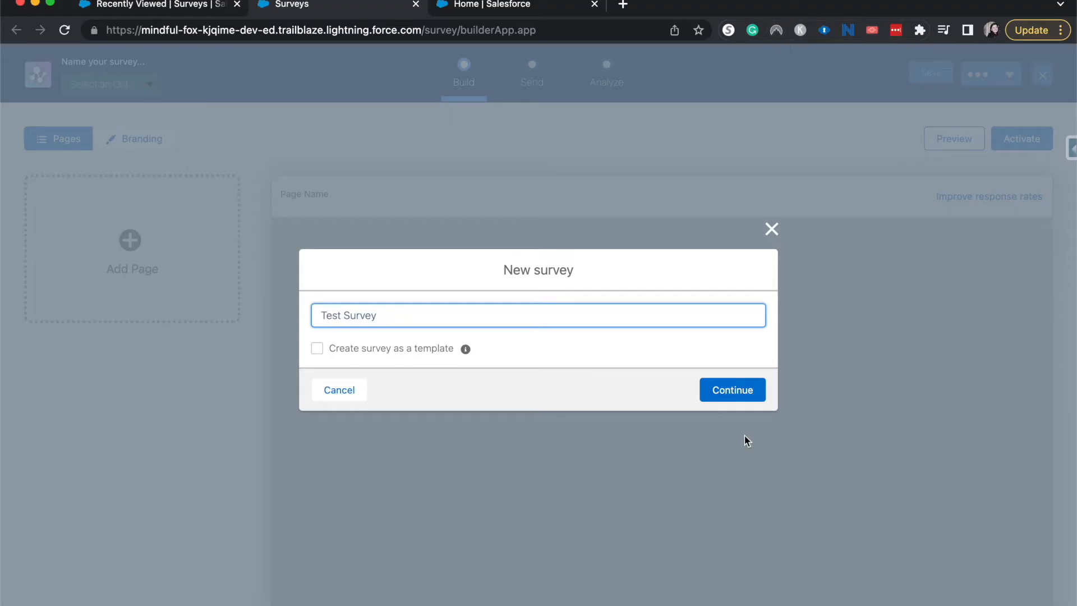
Confirm the new-survey dialog so Test Survey opens in Survey Builder.
click(731, 390)
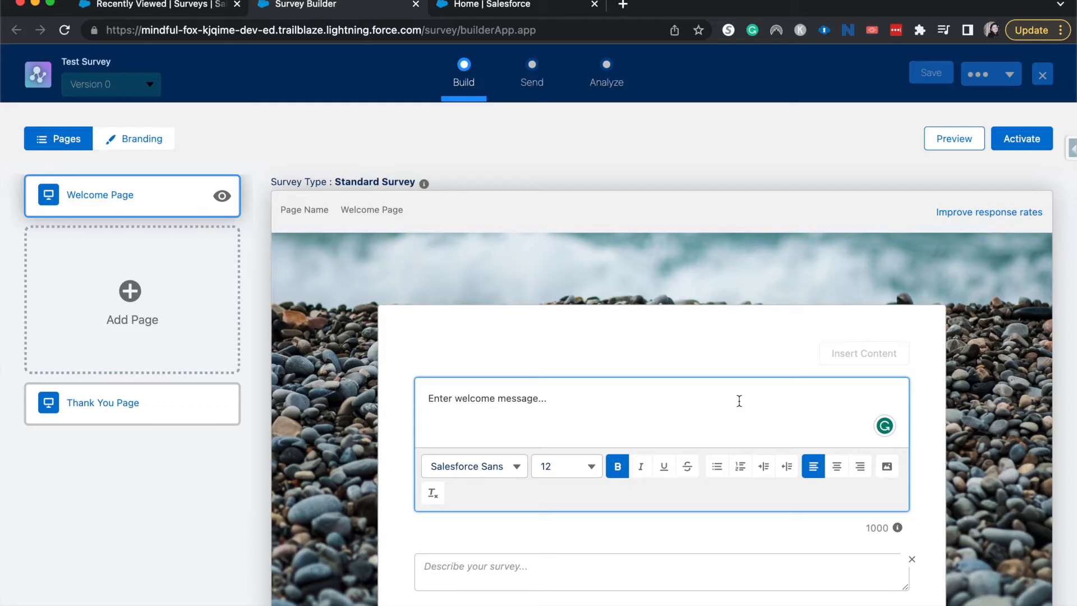
mouse_move(78, 180)
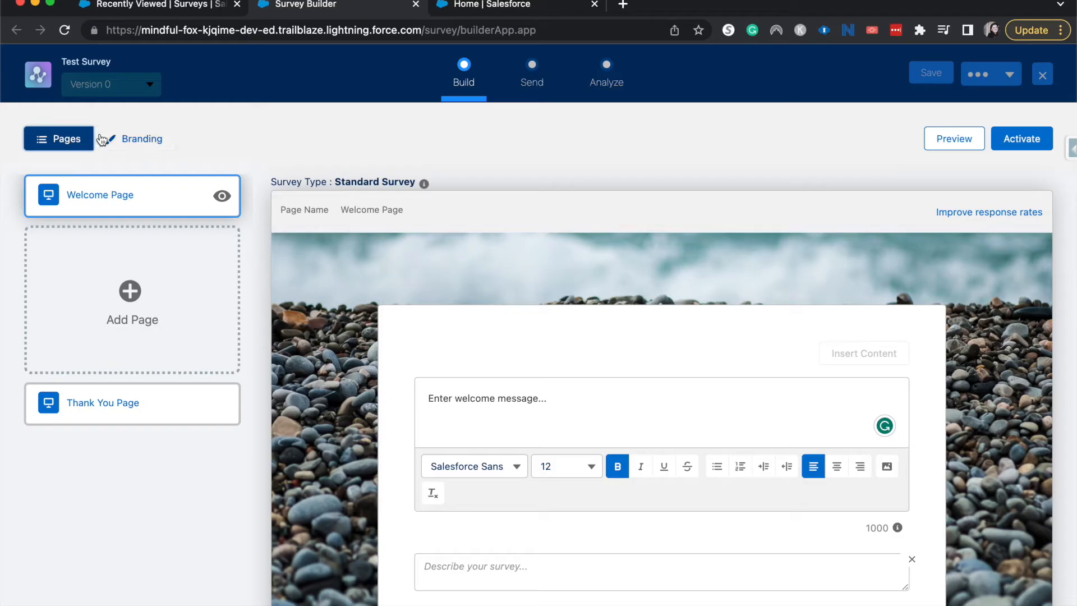
Turn on Auto-Progress in Test Survey's Branding settings and review the remaining options.
click(142, 138)
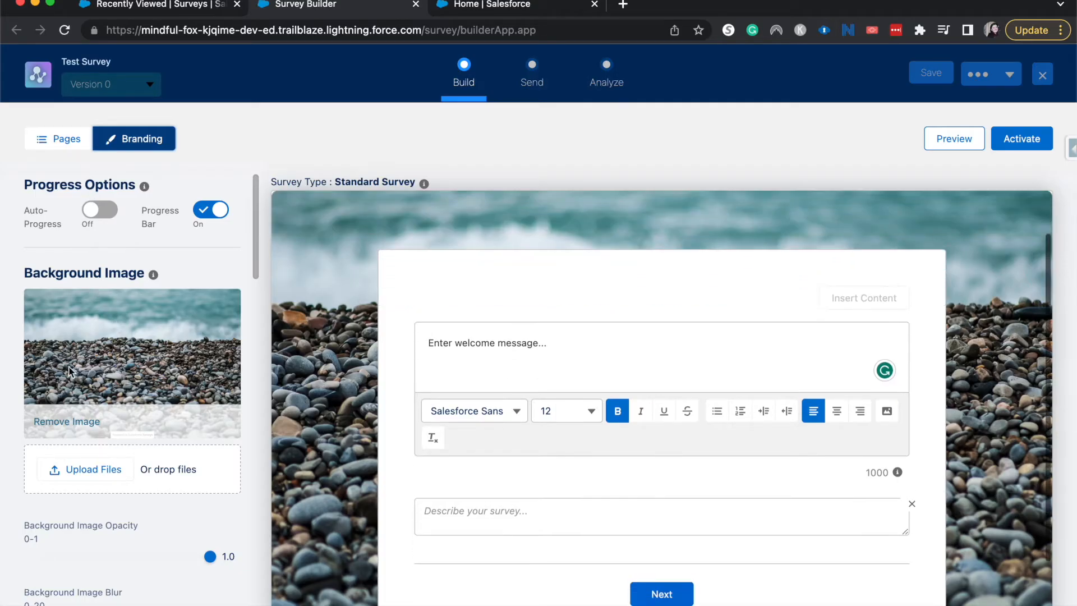
click(100, 209)
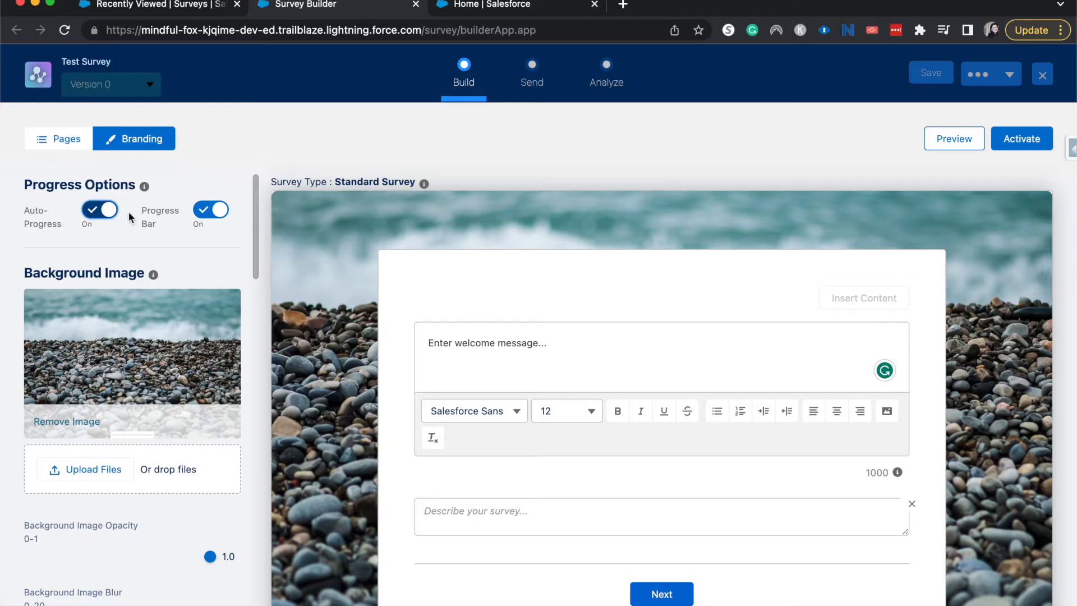
scroll(down, 3)
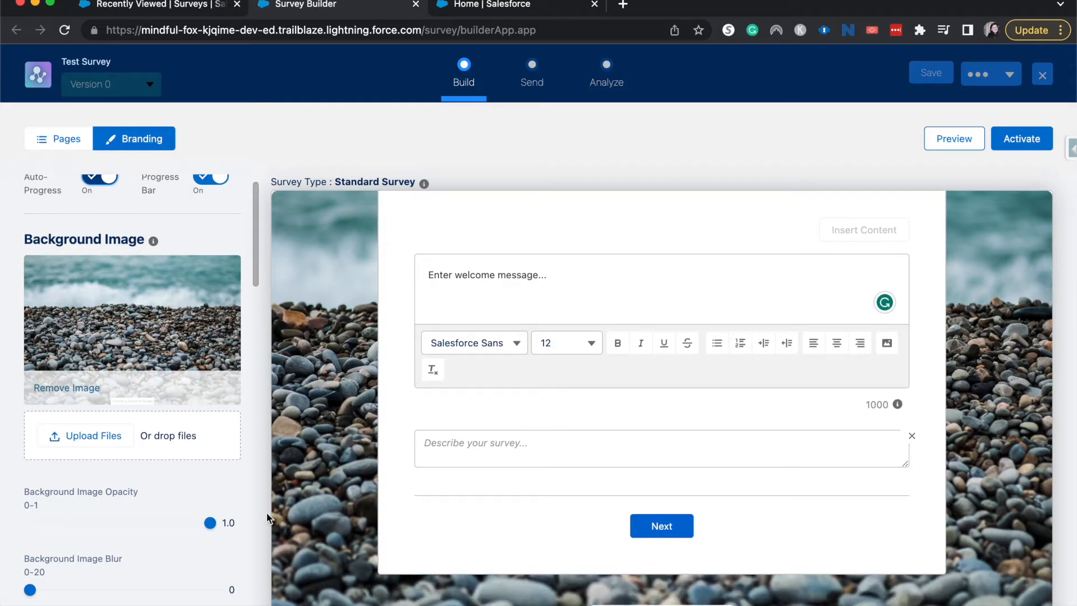
scroll(down, 3)
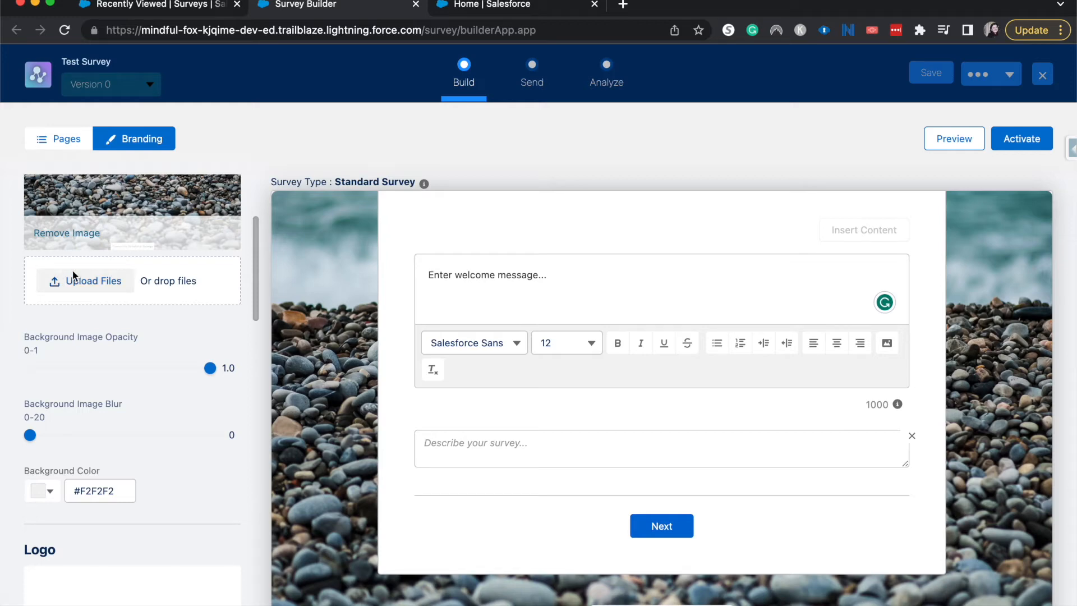
mouse_move(196, 362)
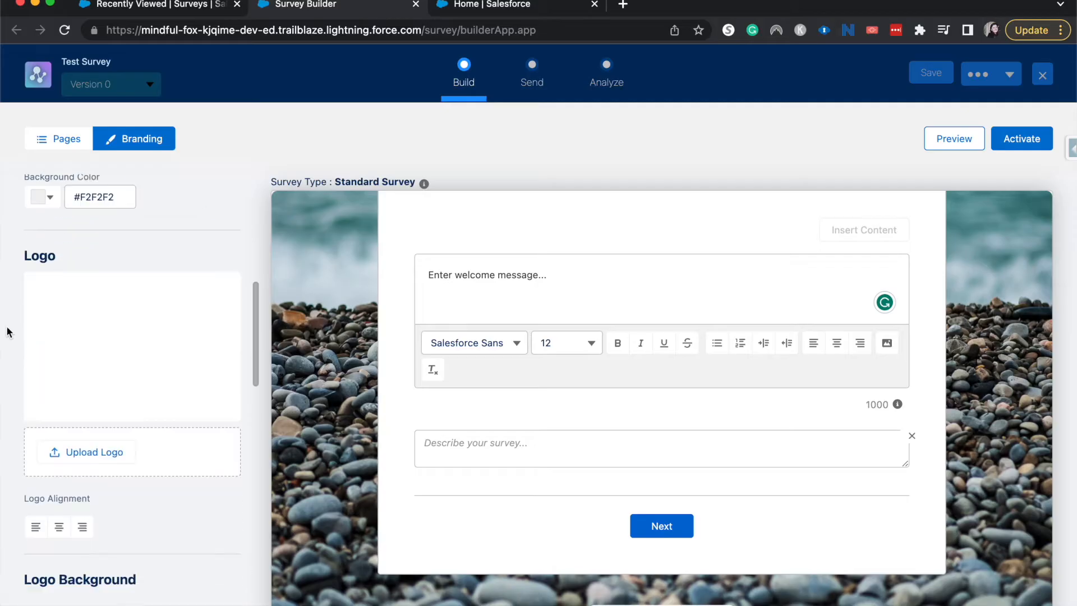
scroll(down, 3)
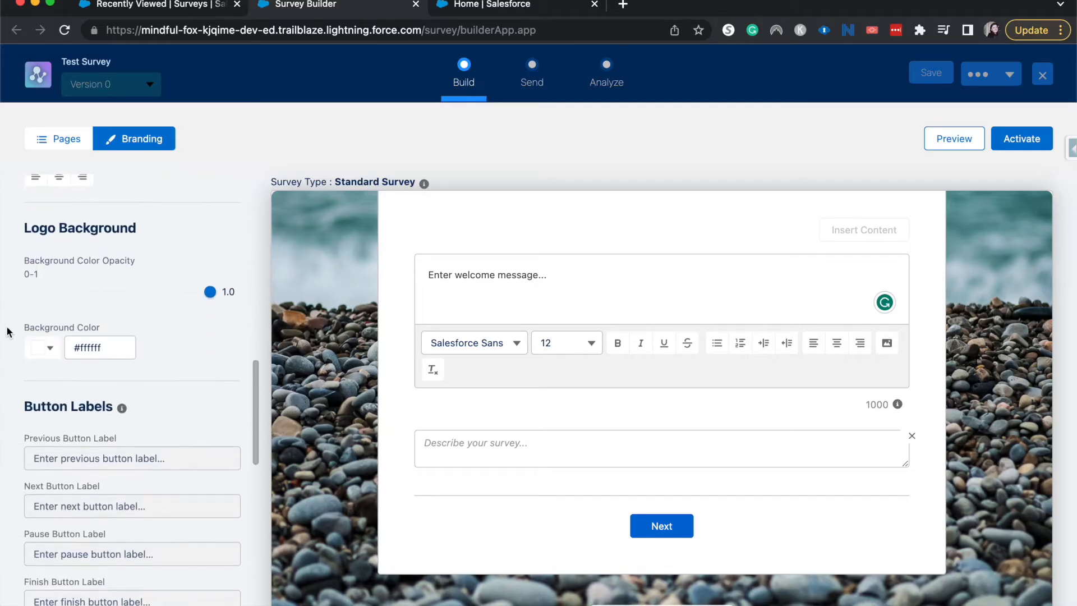
scroll(down, 3)
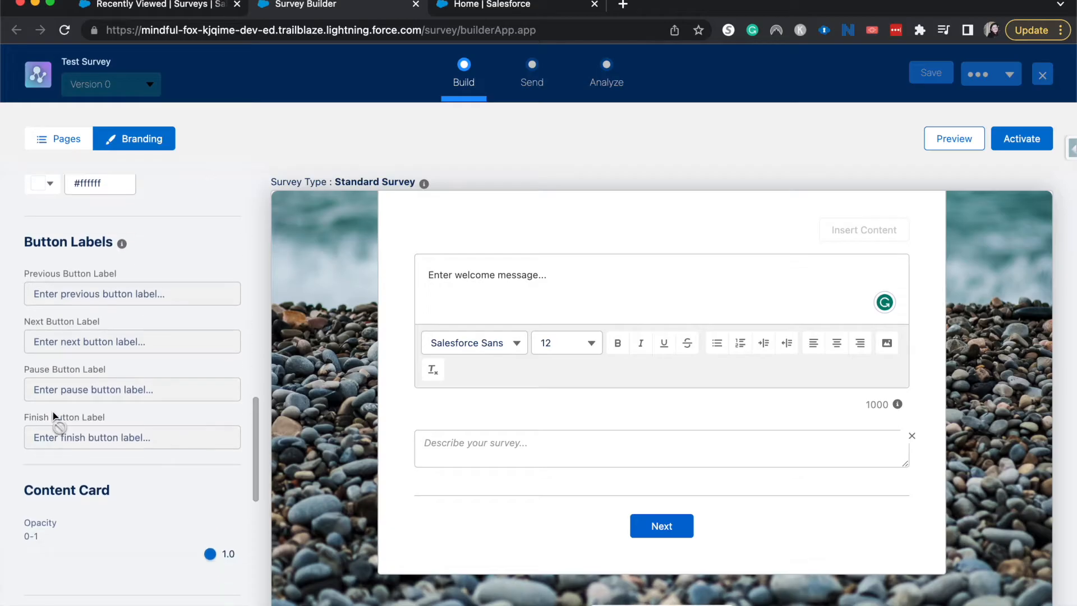
scroll(down, 3)
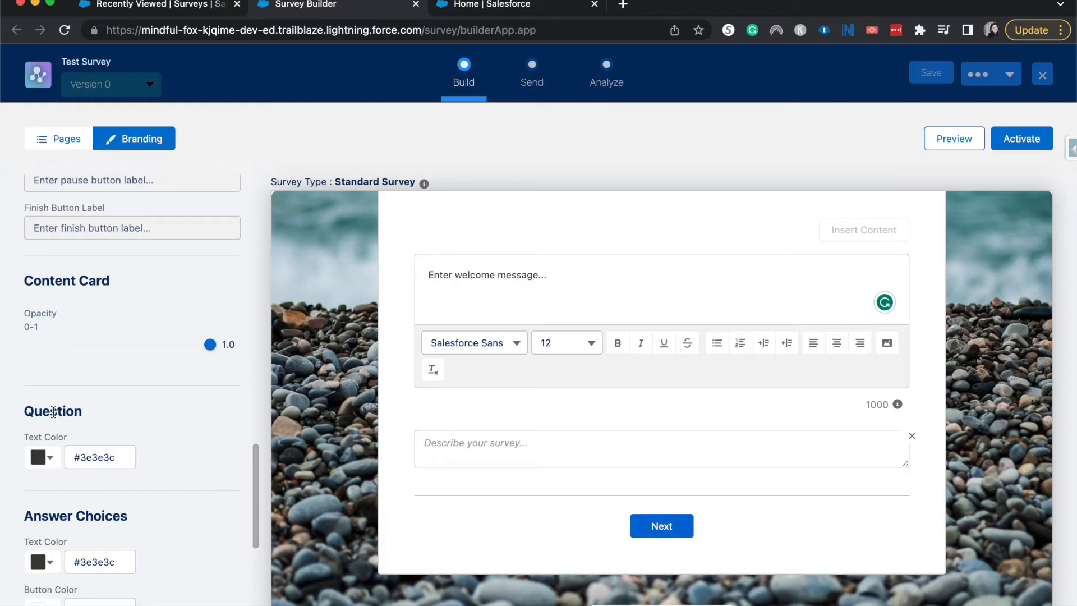
scroll(down, 3)
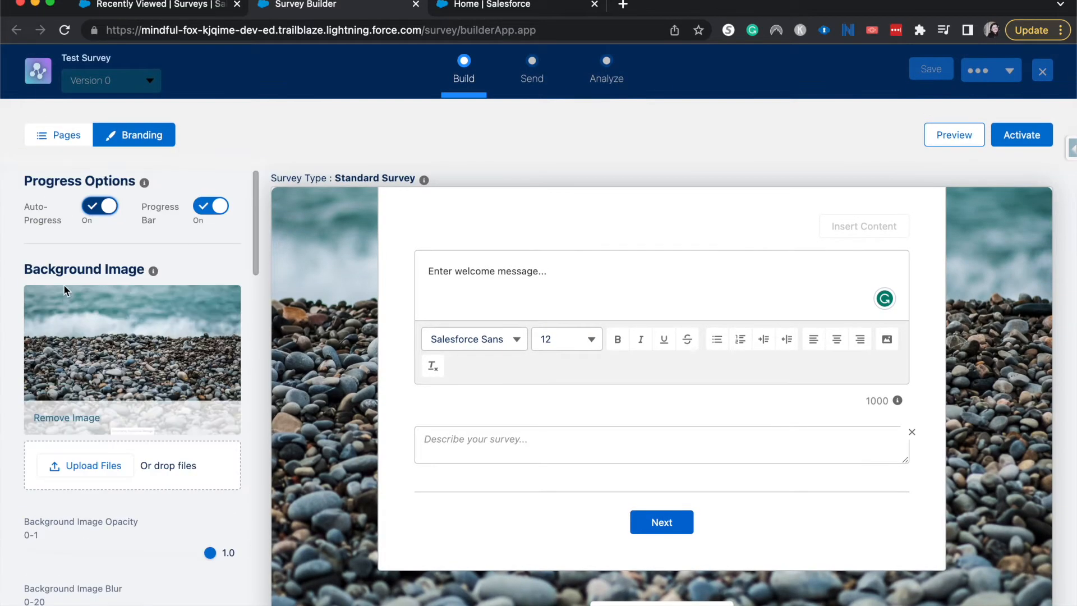
Enter 'Welcome here to the survey' as the Welcome Page message.
click(58, 135)
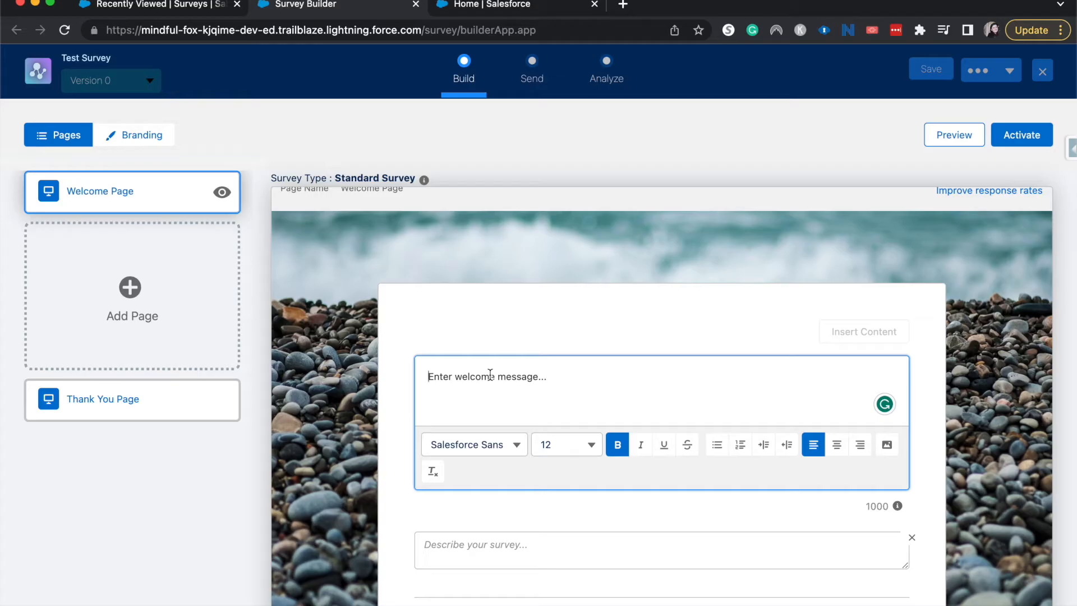
text(Welc)
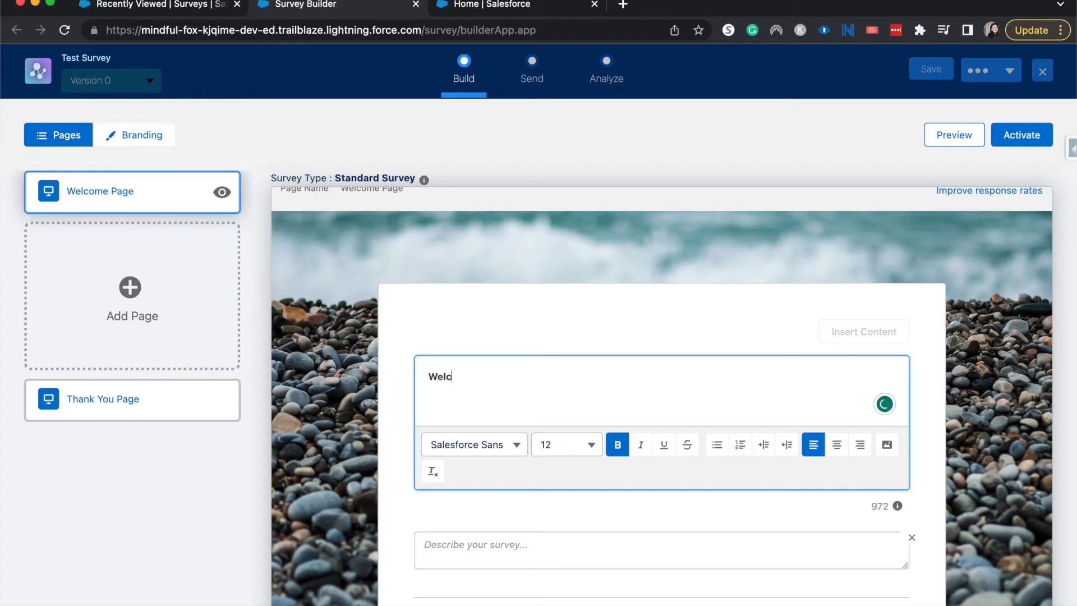
text(ome here)
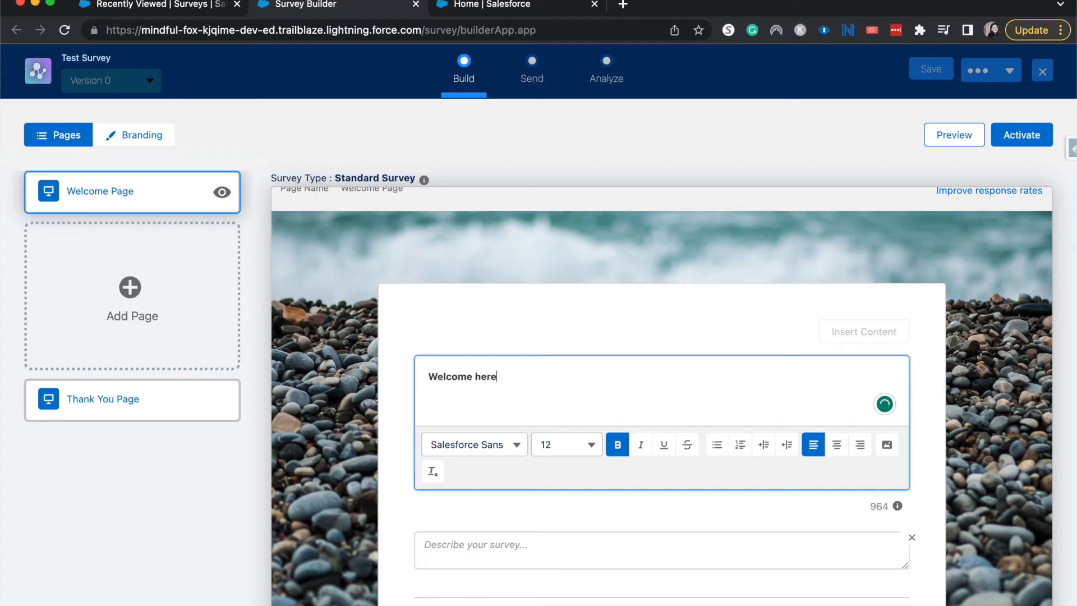
text(to the survey)
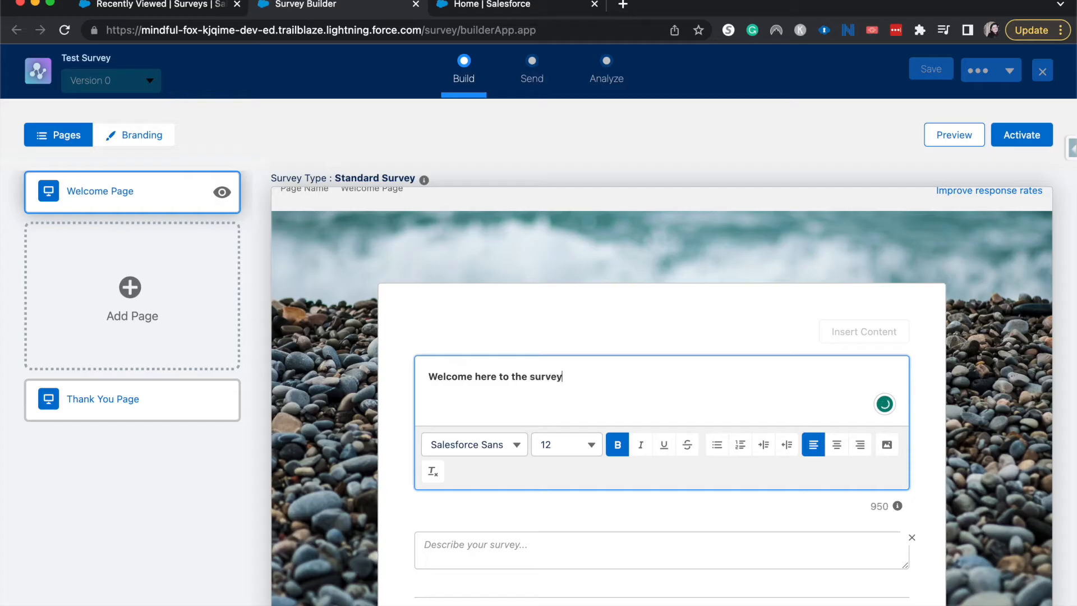
key(Backspace)
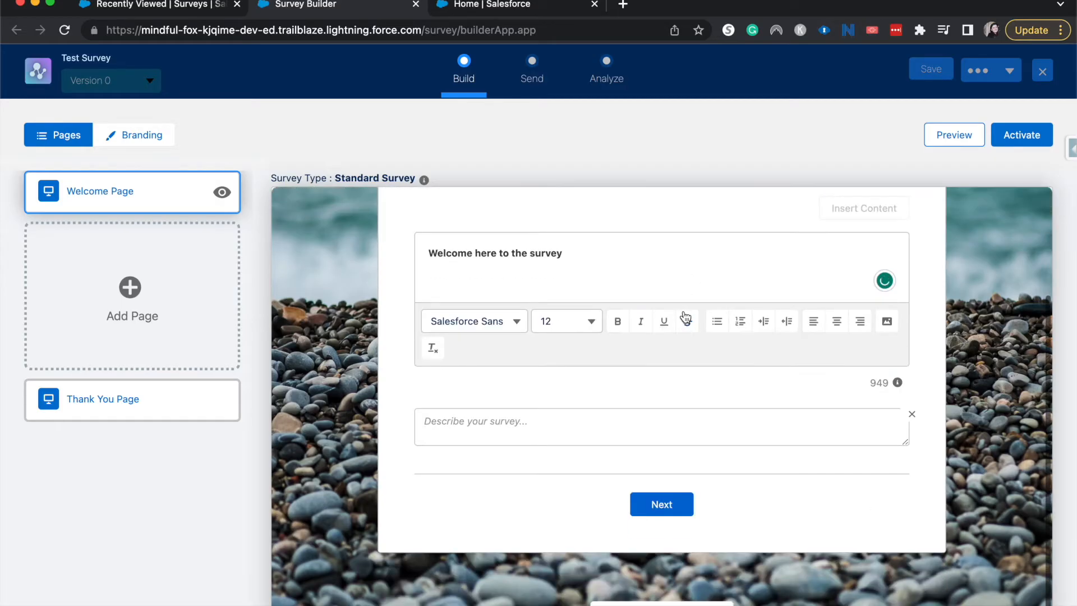
mouse_move(685, 320)
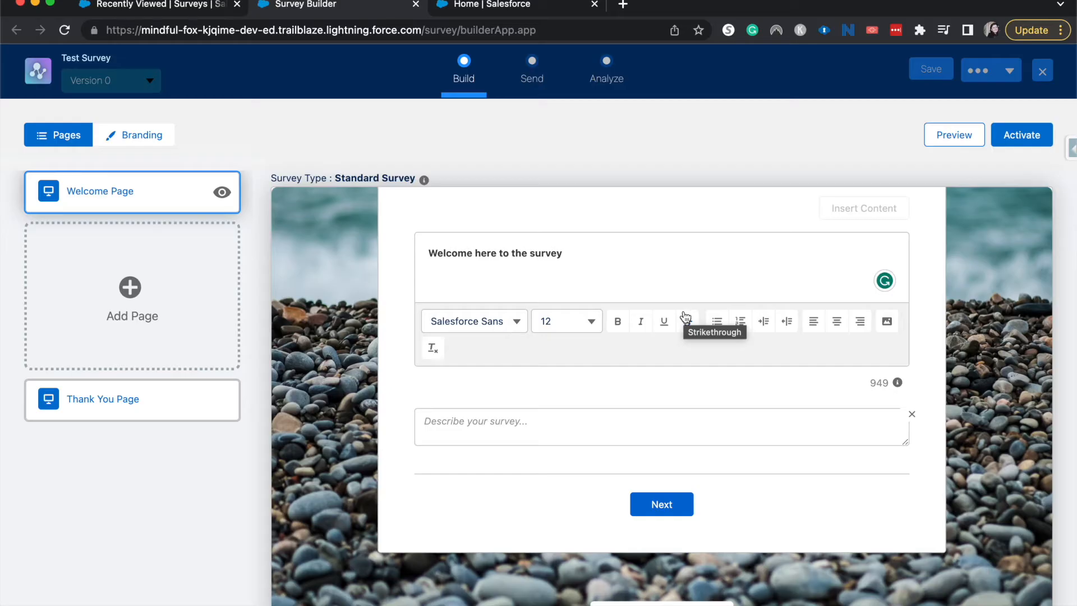
mouse_move(129, 287)
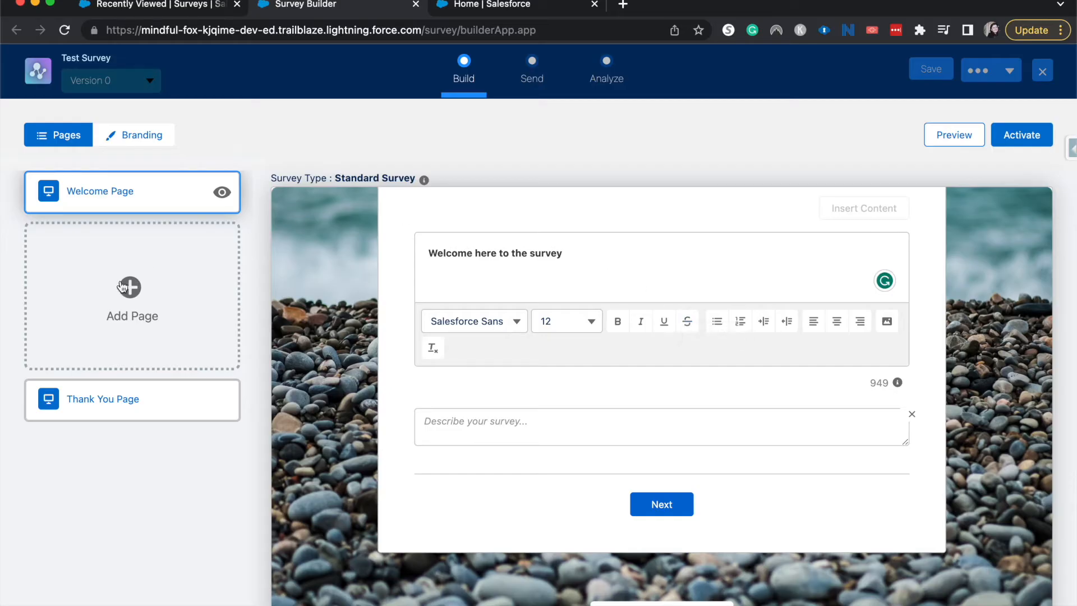
Add a 0–10 question 'How likely are you to recommend our product' to Page 1.
click(132, 287)
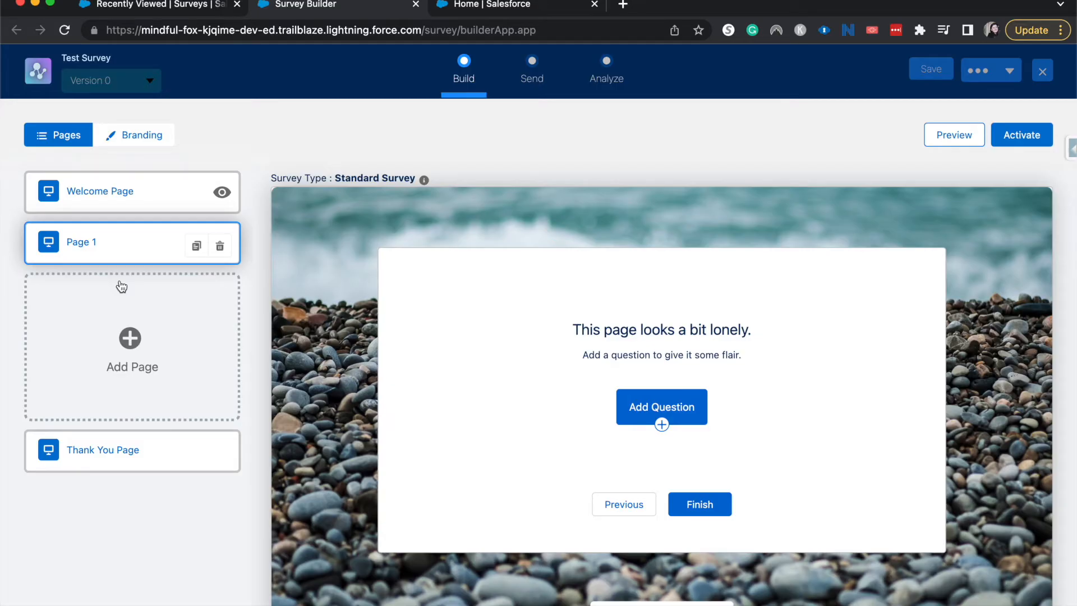
mouse_move(177, 309)
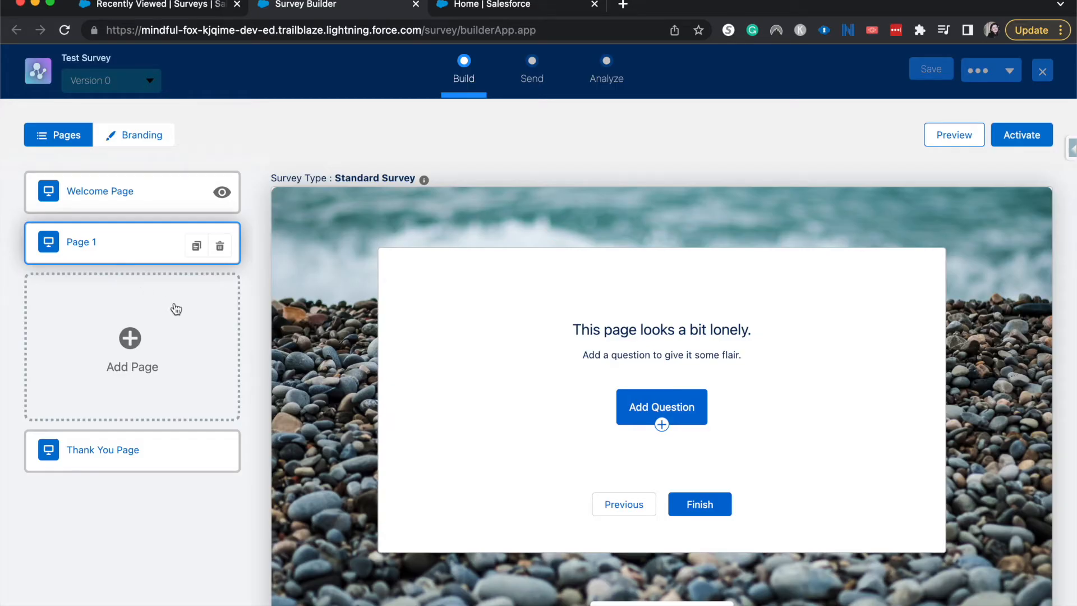
click(661, 407)
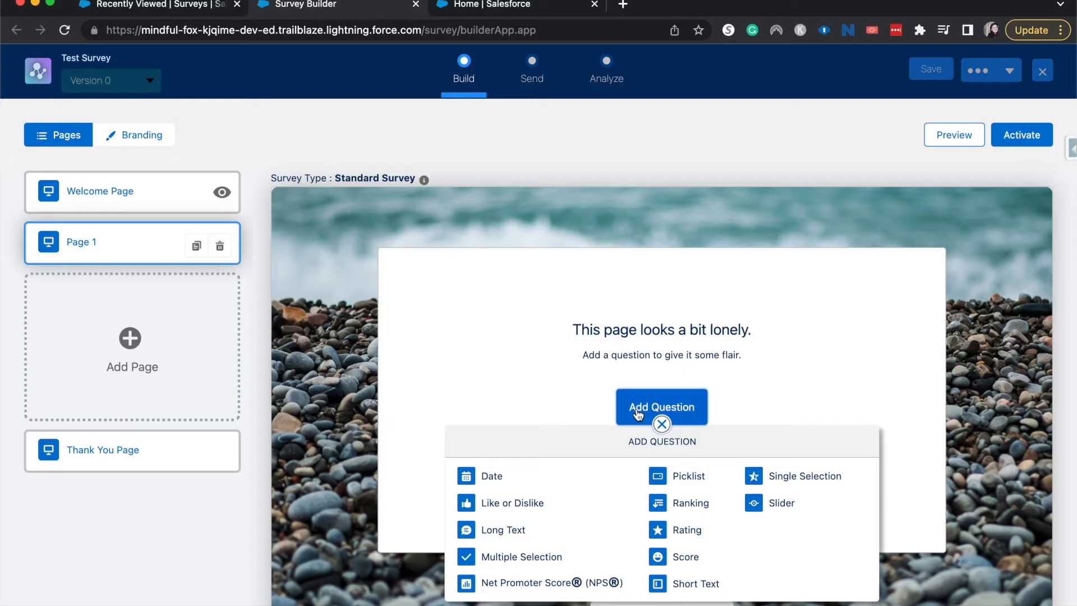
mouse_move(500, 508)
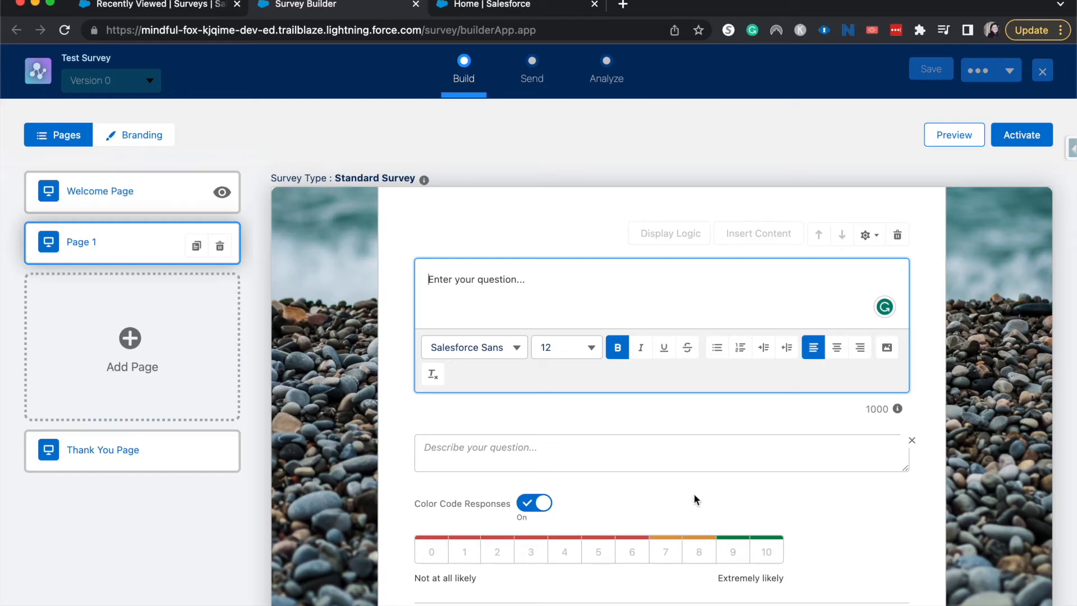
text(How lk)
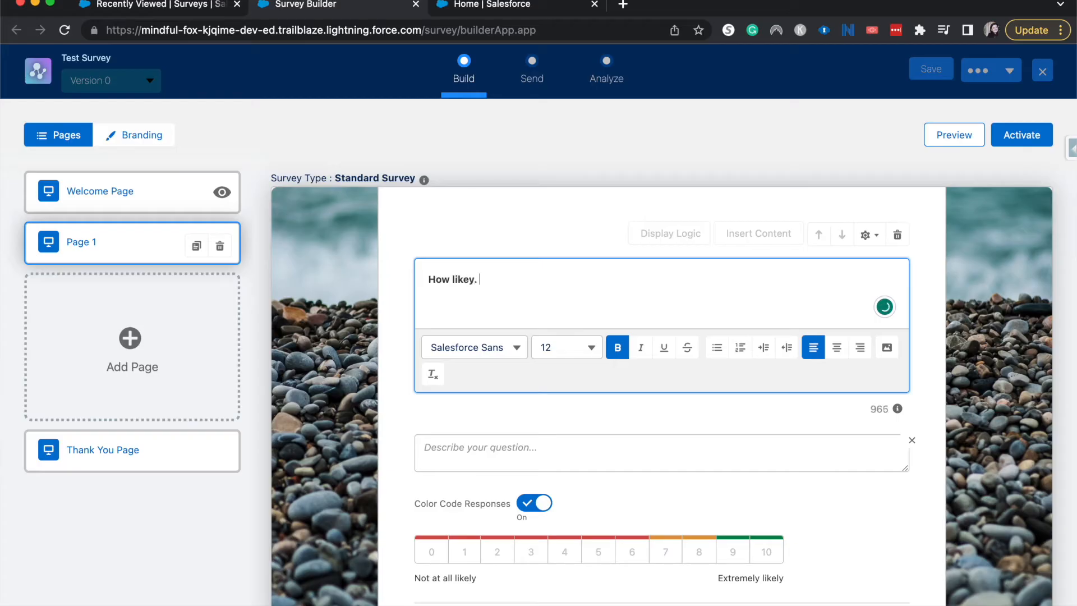
text(How likely are y)
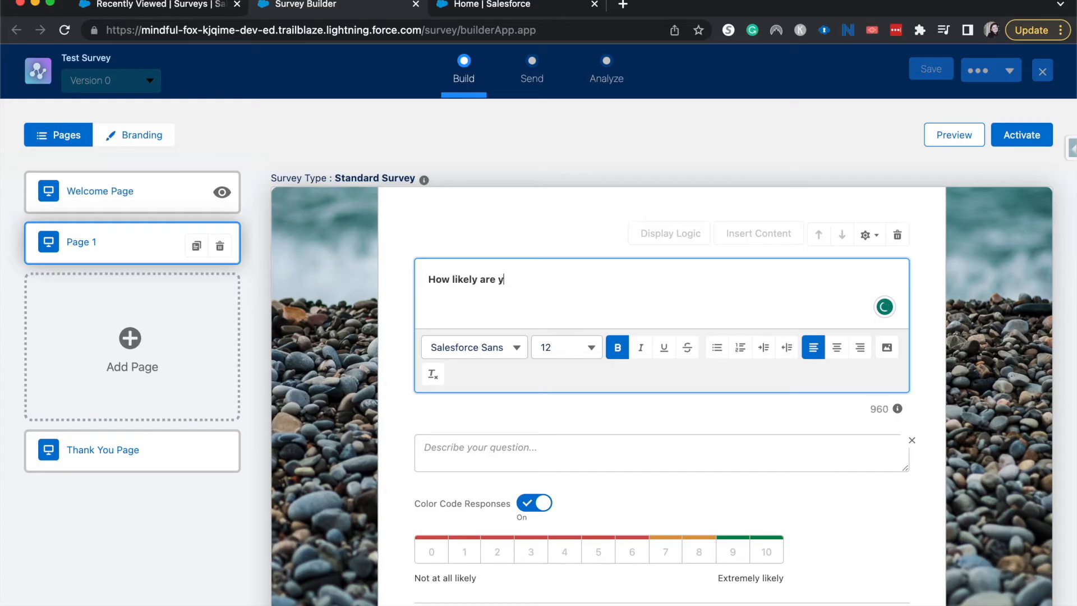
text(ou to recomm)
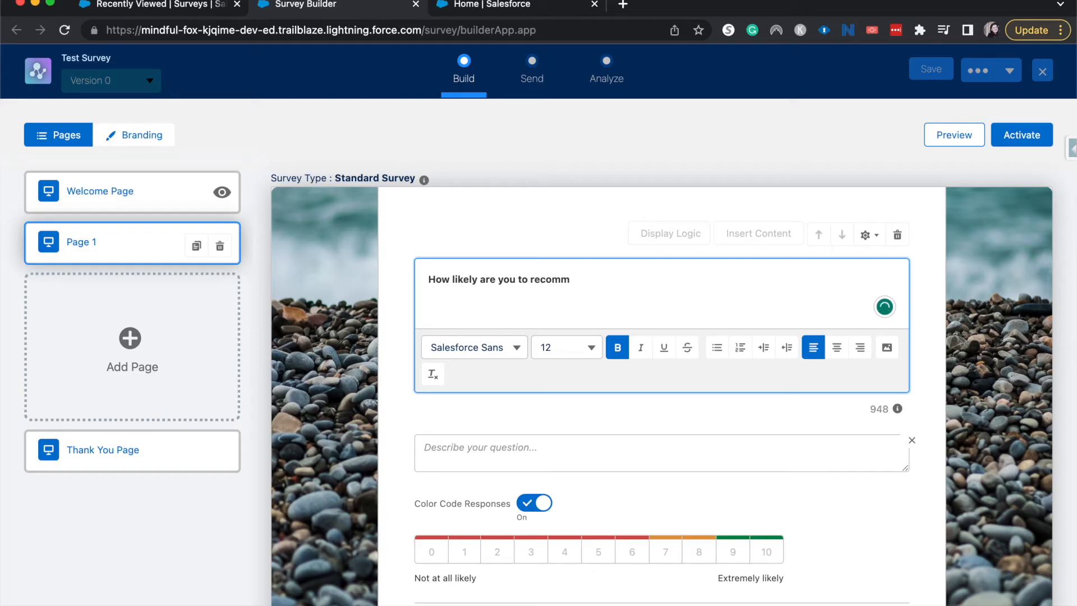
text(end our p)
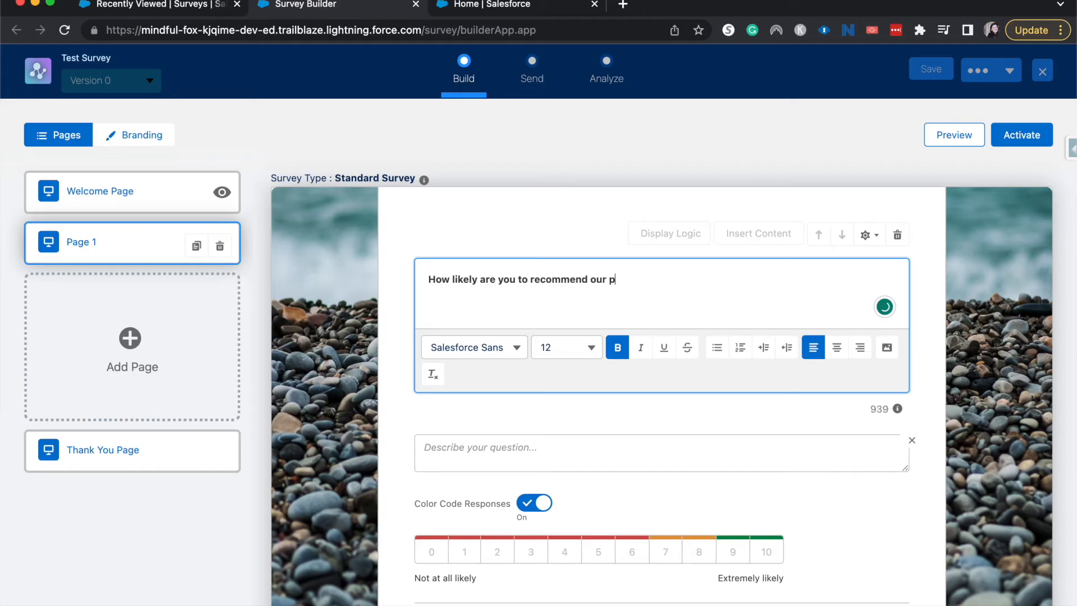
text(roduct)
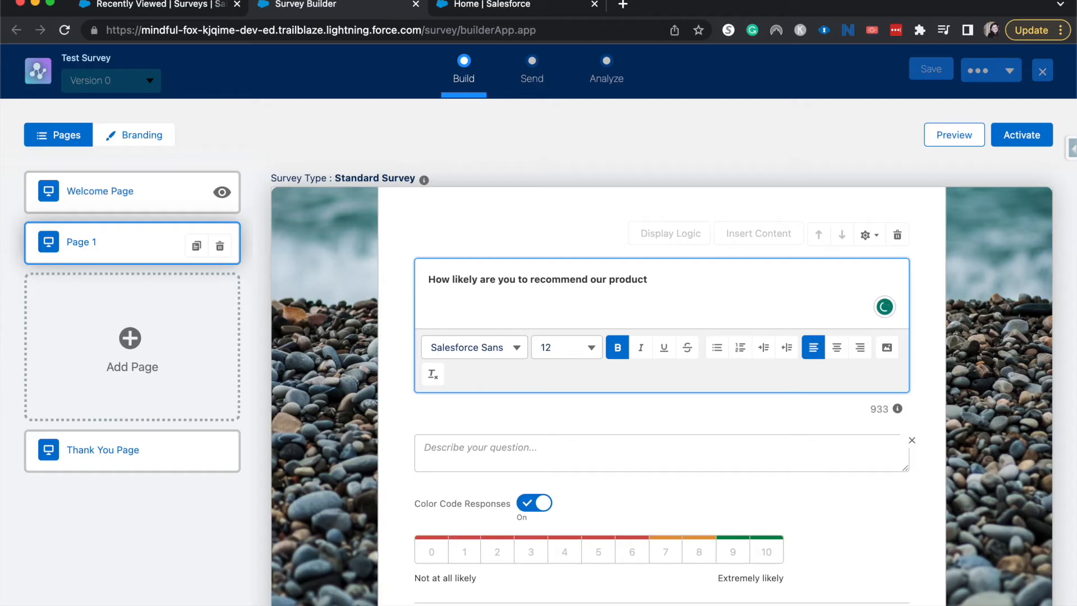
scroll(down, 3)
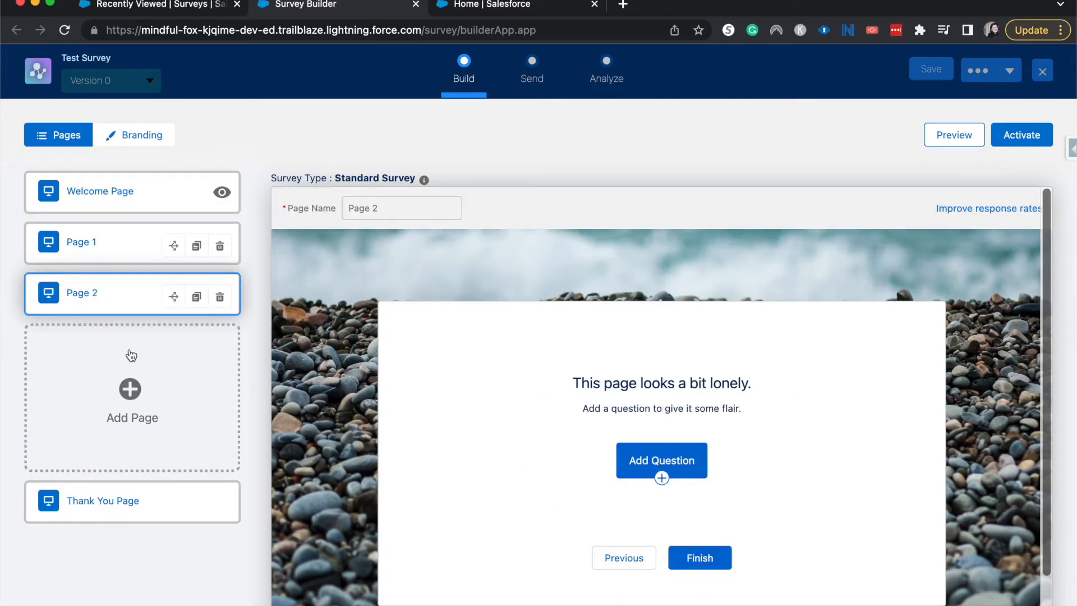
Add a text question 'What would you improve on the product?' to Page 2.
click(661, 459)
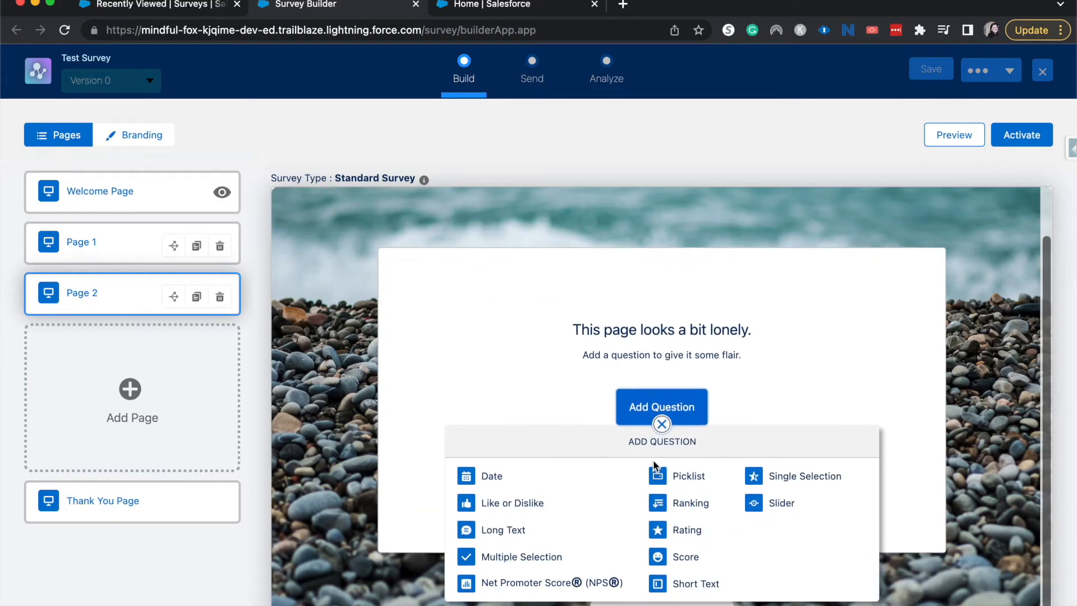
mouse_move(671, 532)
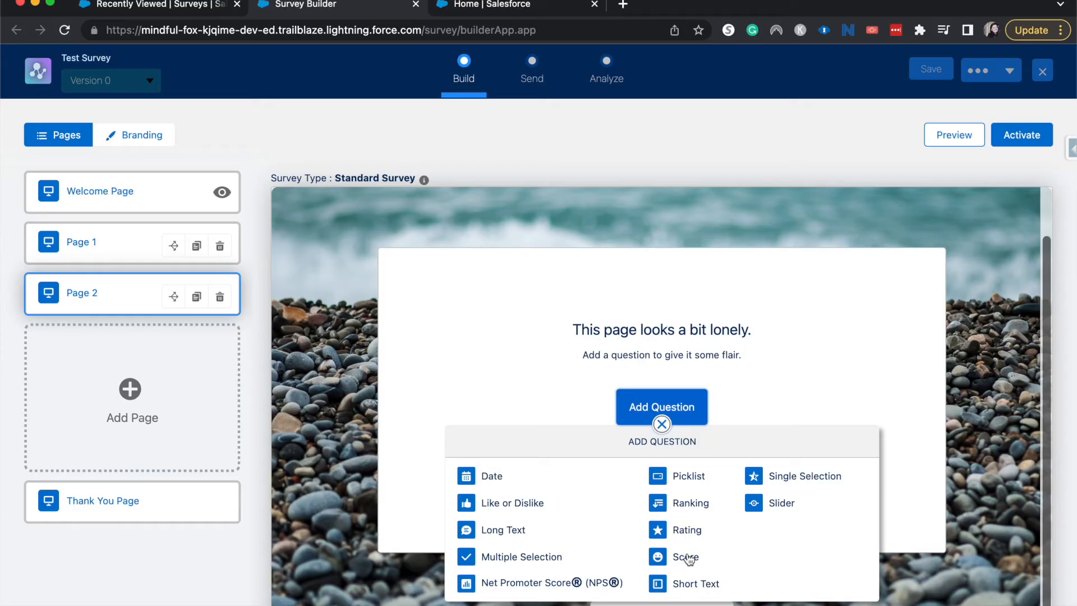
mouse_move(697, 593)
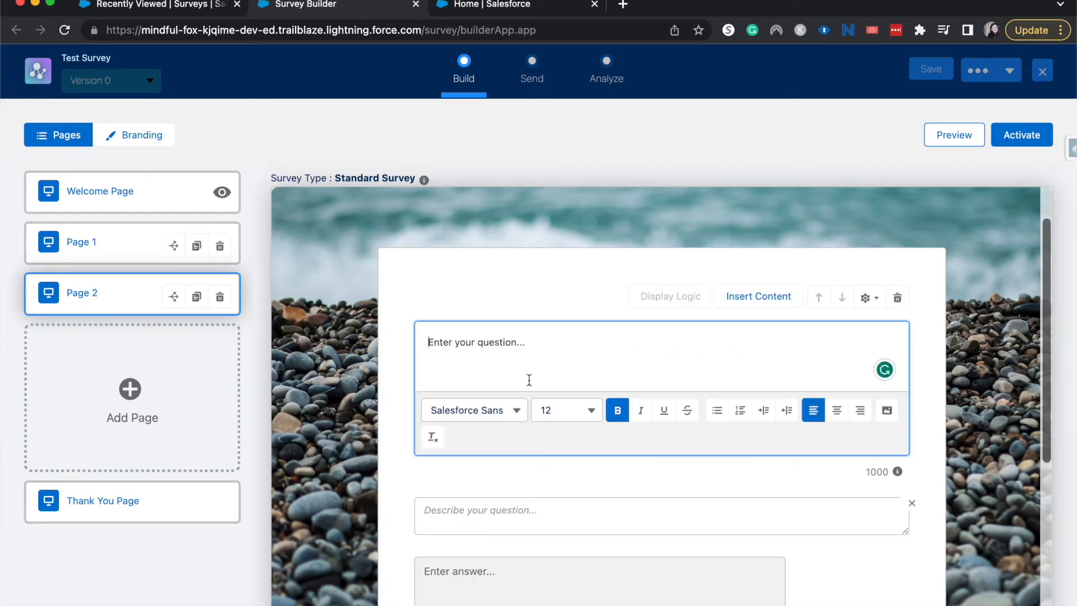
mouse_move(132, 249)
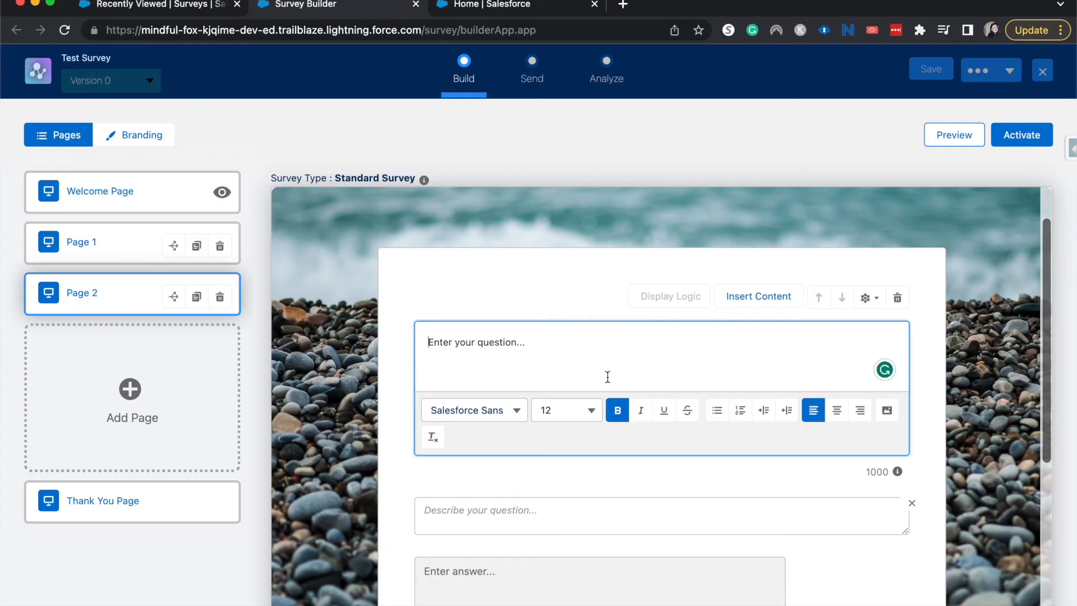
text(What would)
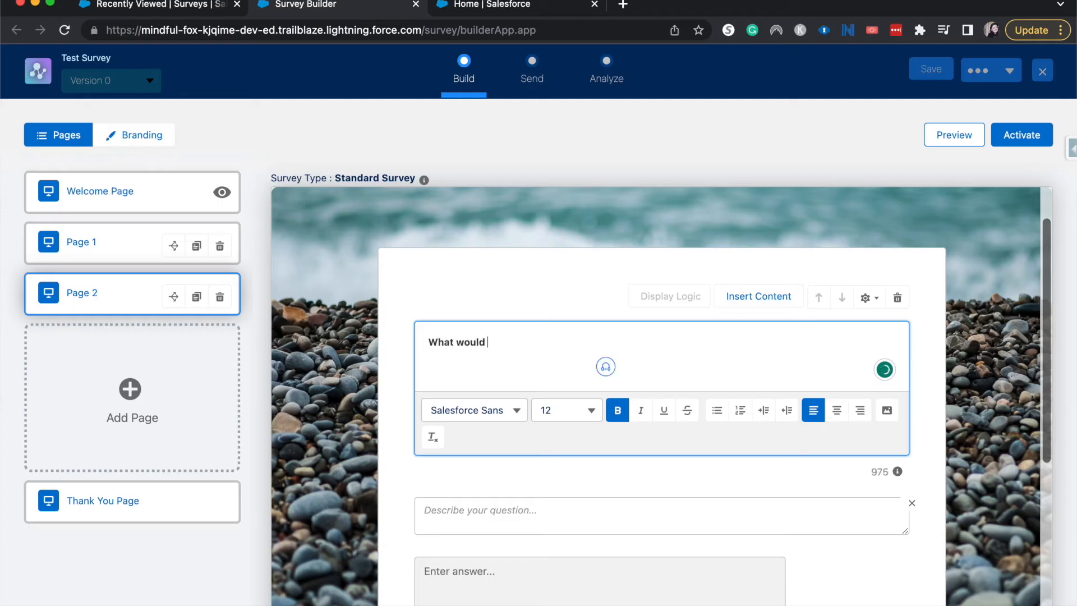
text(you i)
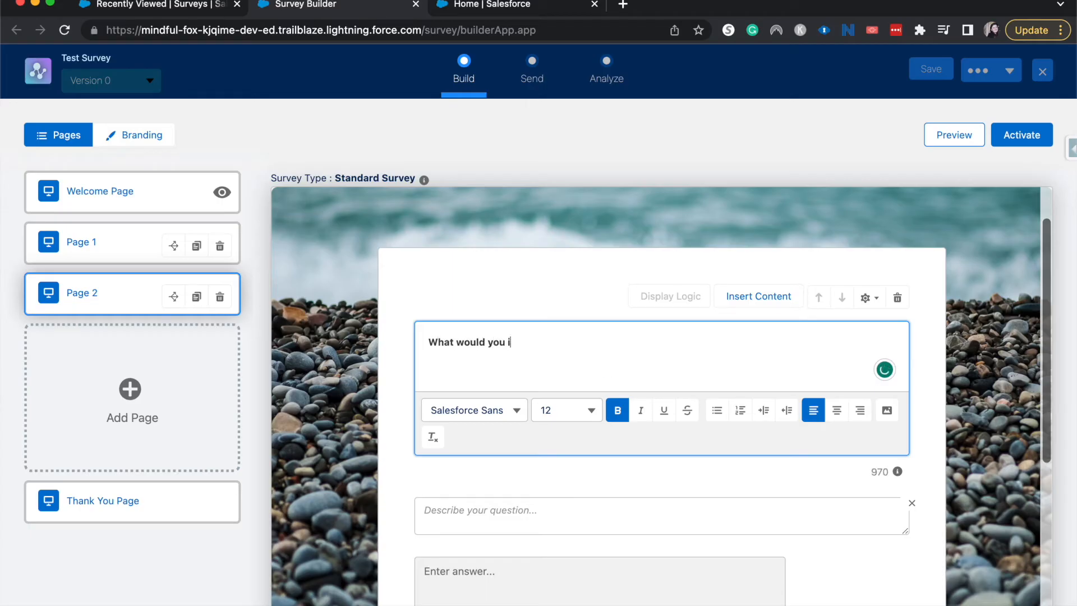
text(mprove on the)
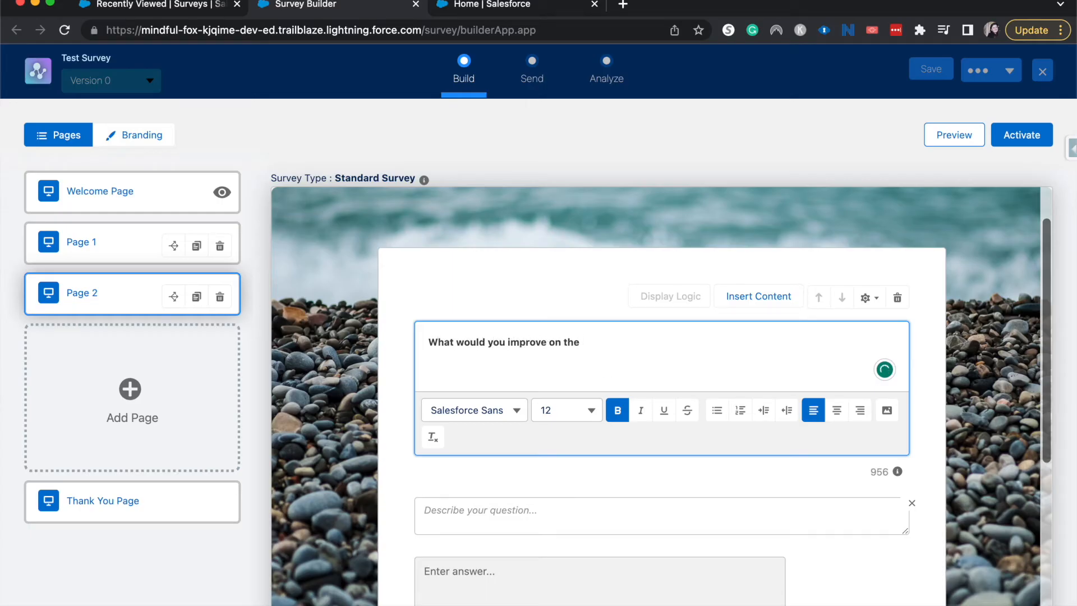
scroll(down, 3)
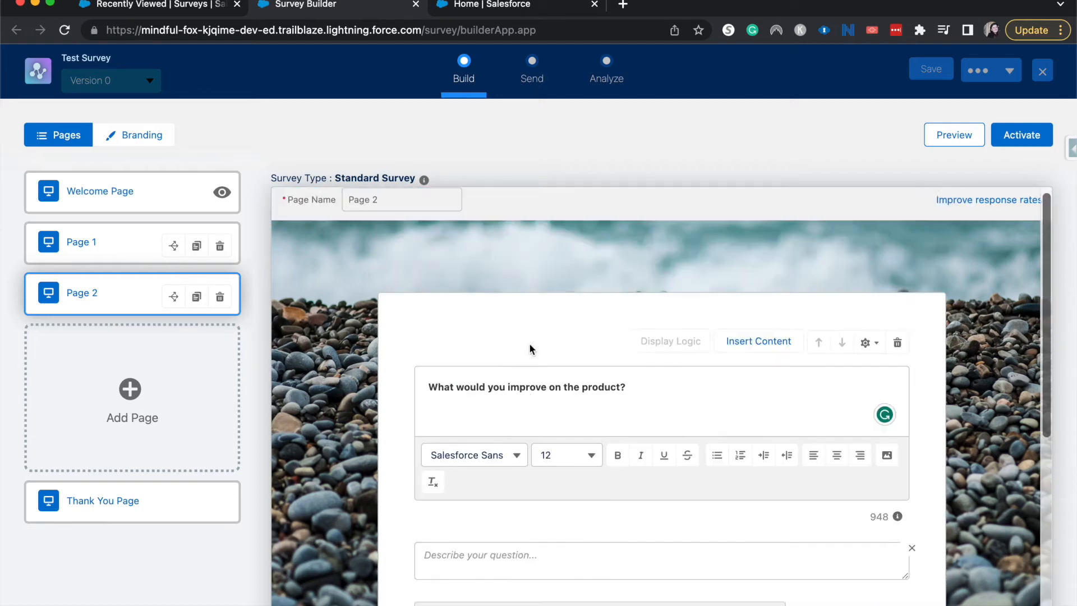
Rename Page 2 to Improvements and Page 1 to Rating.
click(401, 208)
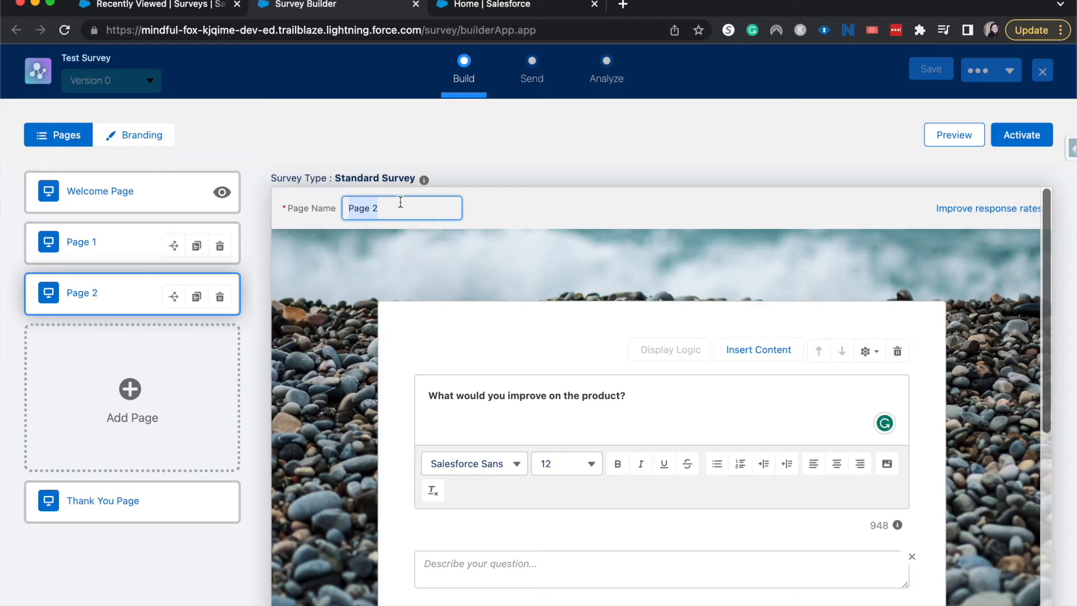
text(Improvements)
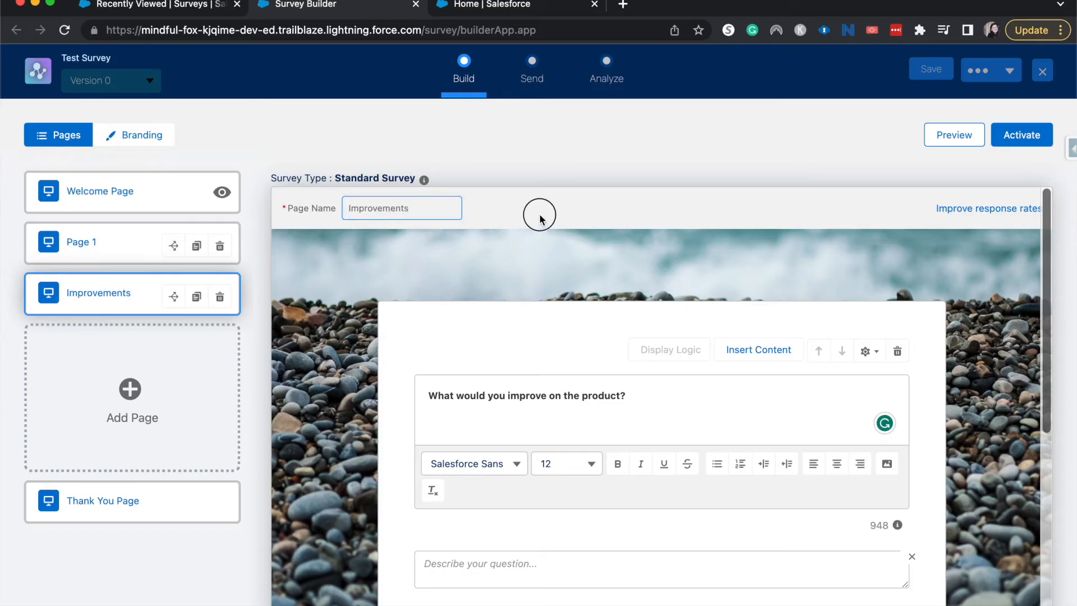
click(82, 242)
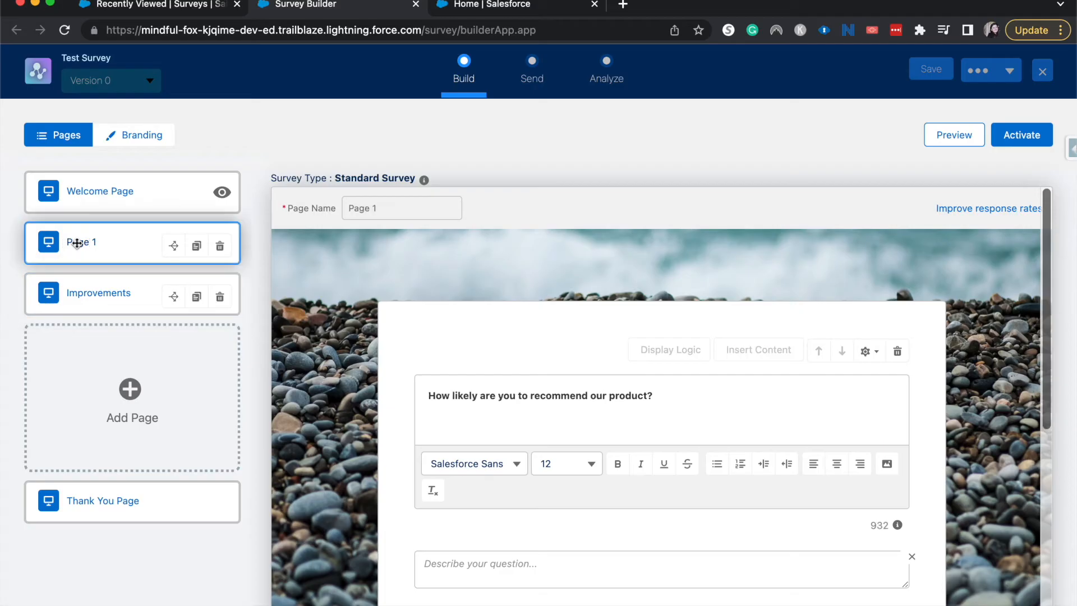
click(401, 208)
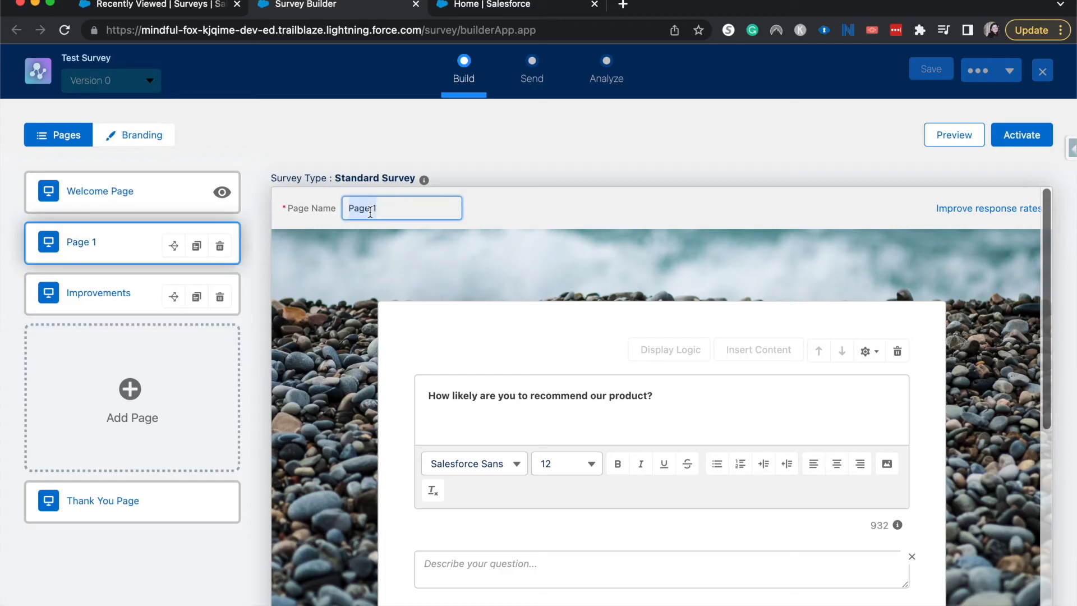
text(Rating)
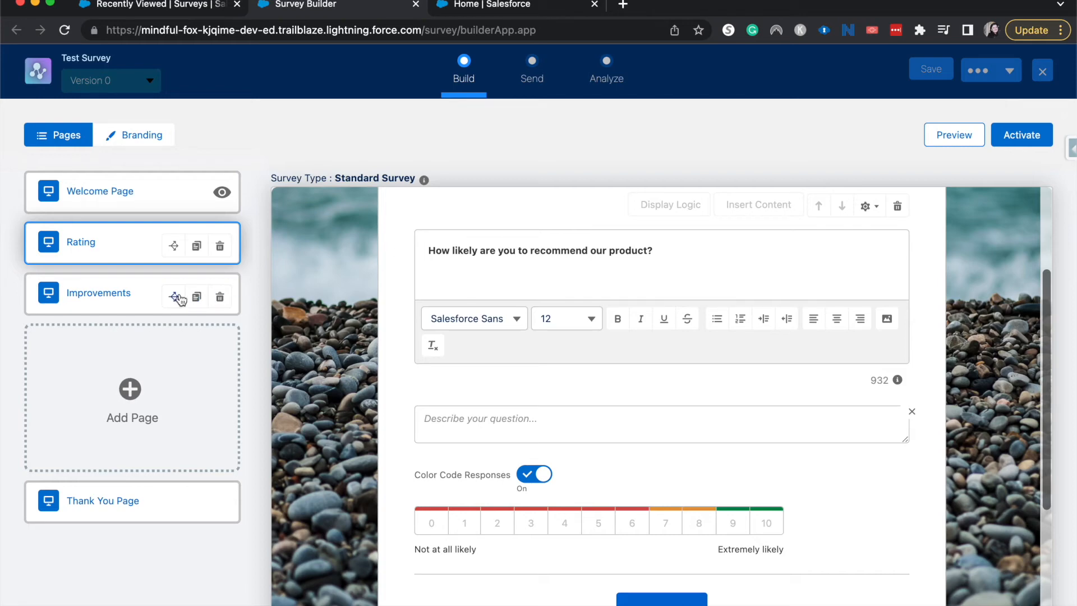
click(174, 296)
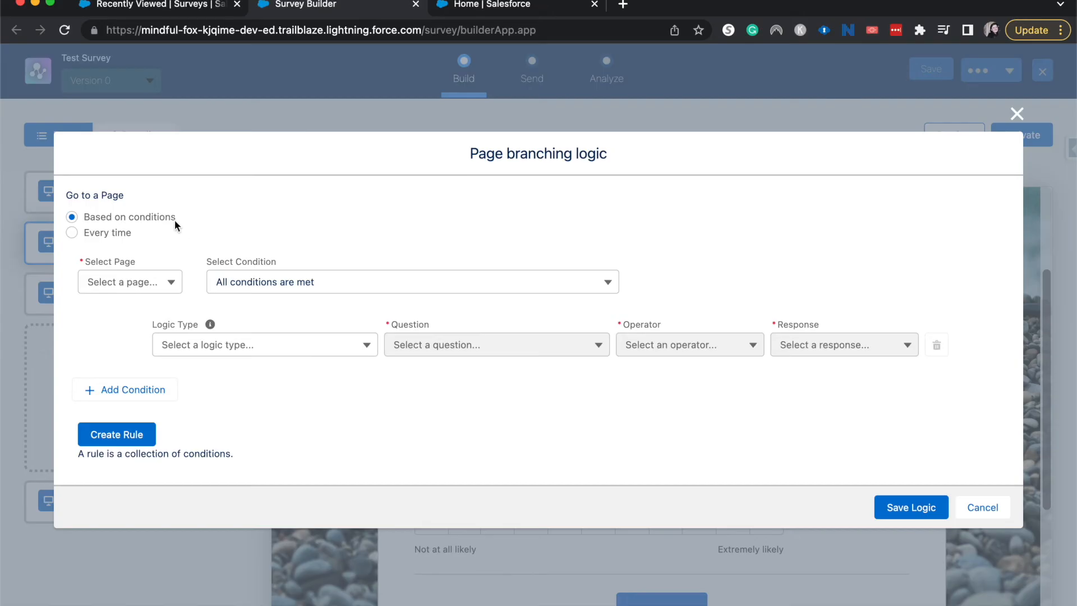
Create and save a rule branching recommendation scores of 5 or less to Improvements.
click(129, 282)
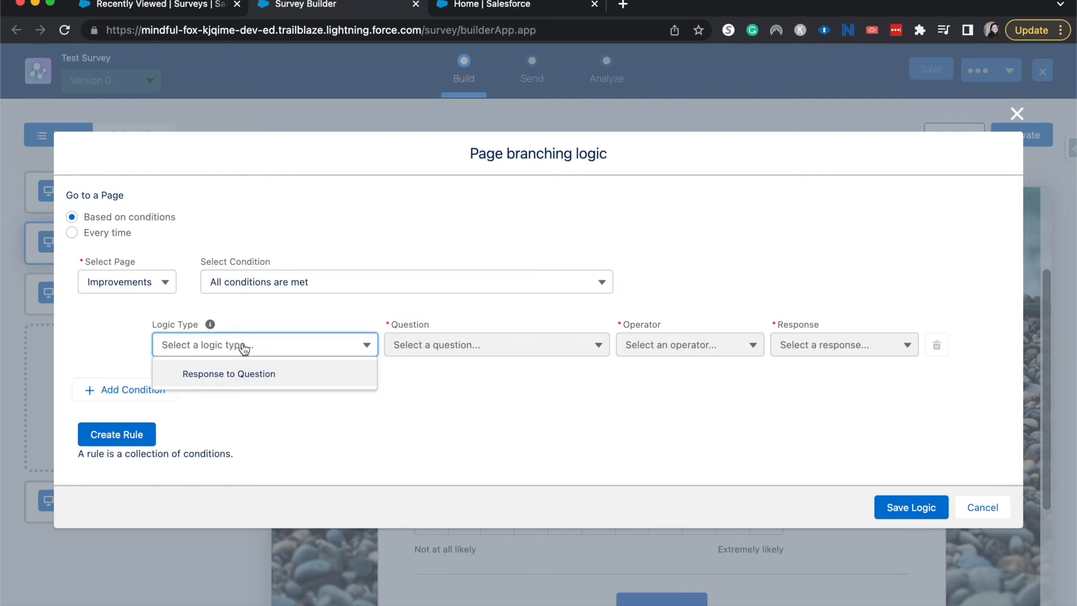
click(229, 374)
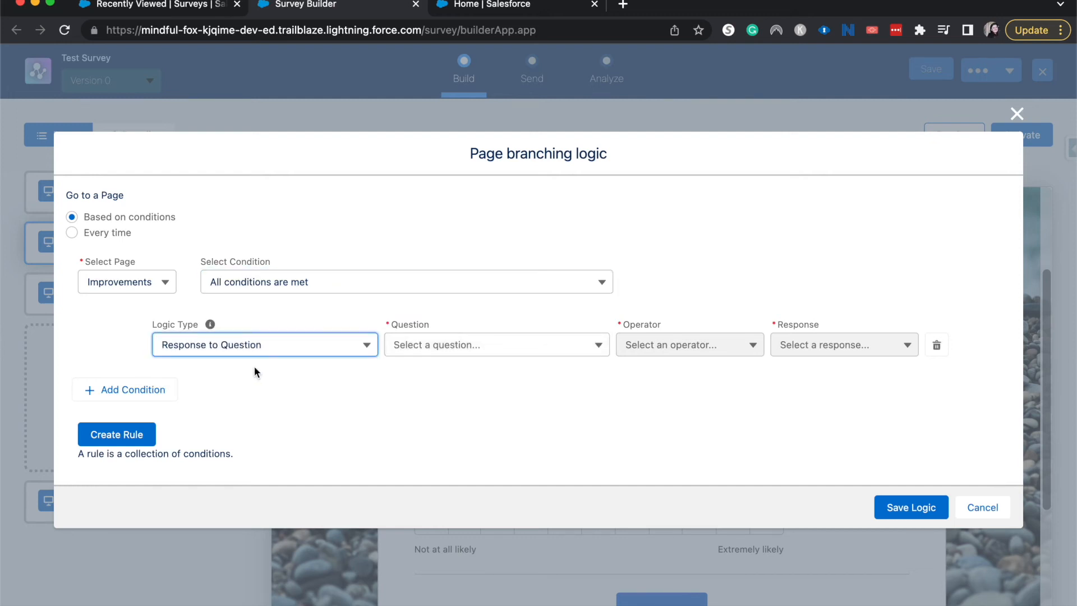
click(494, 344)
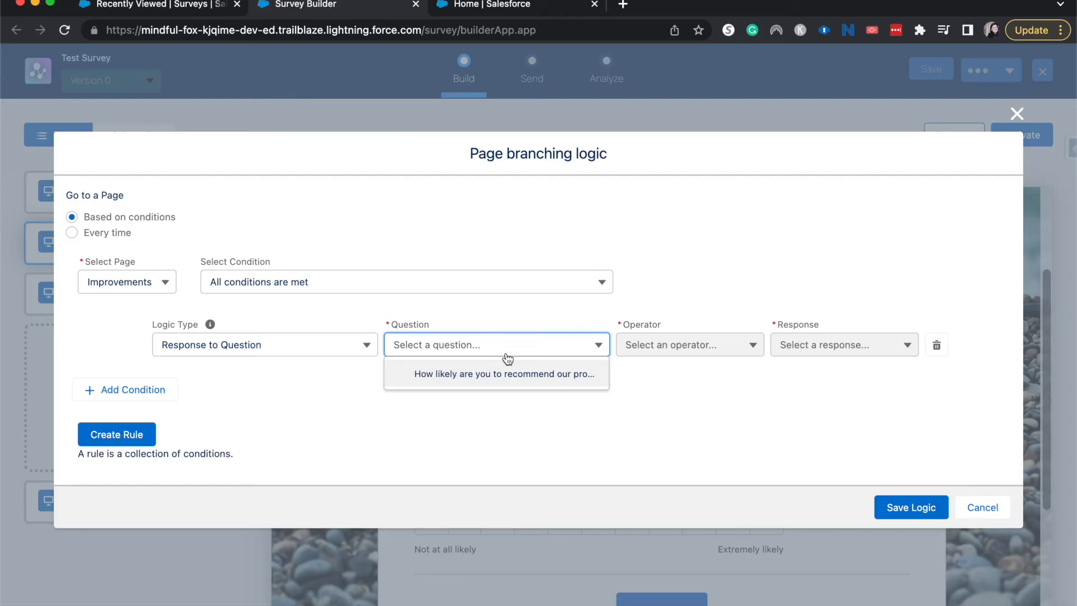
click(504, 373)
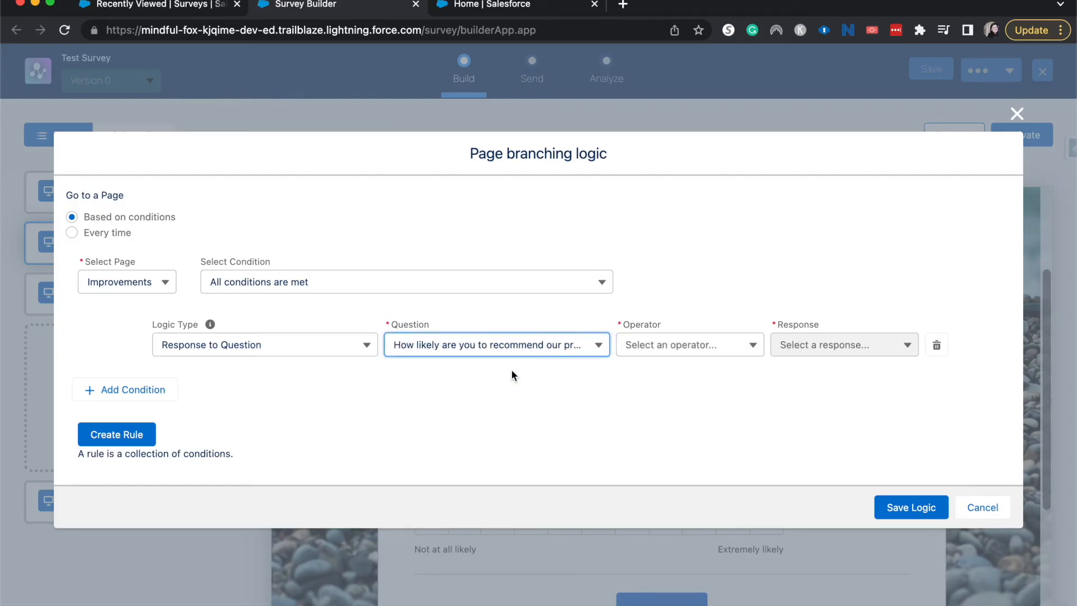
click(689, 344)
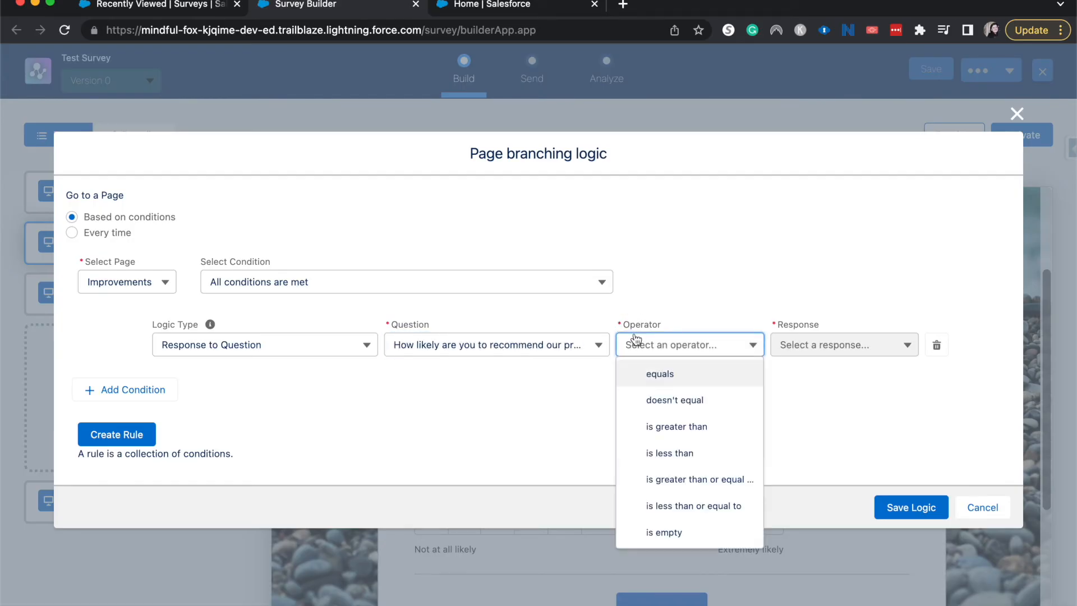
click(693, 505)
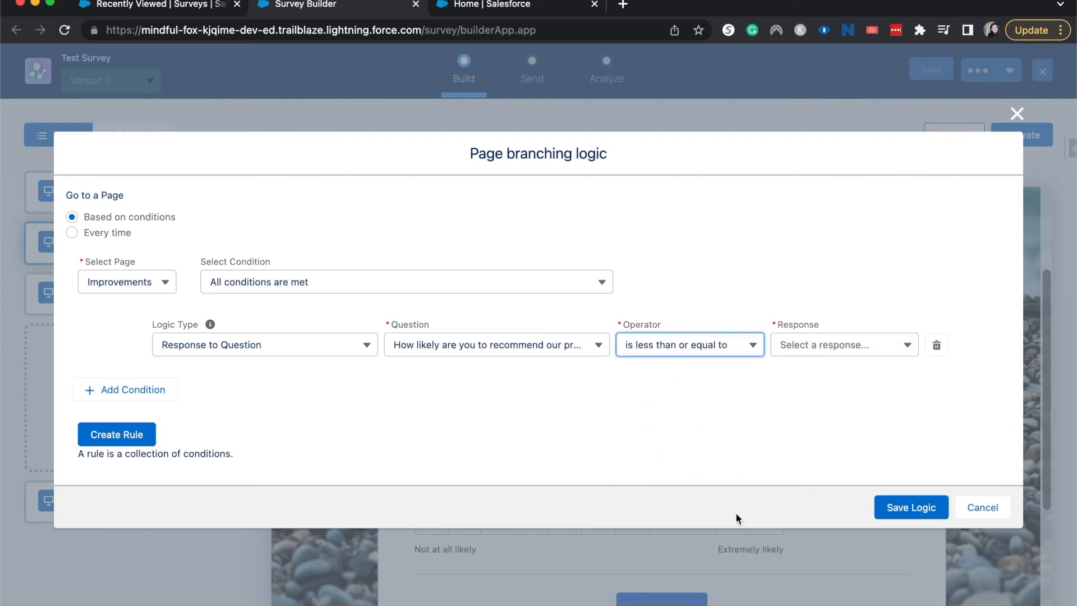
click(842, 343)
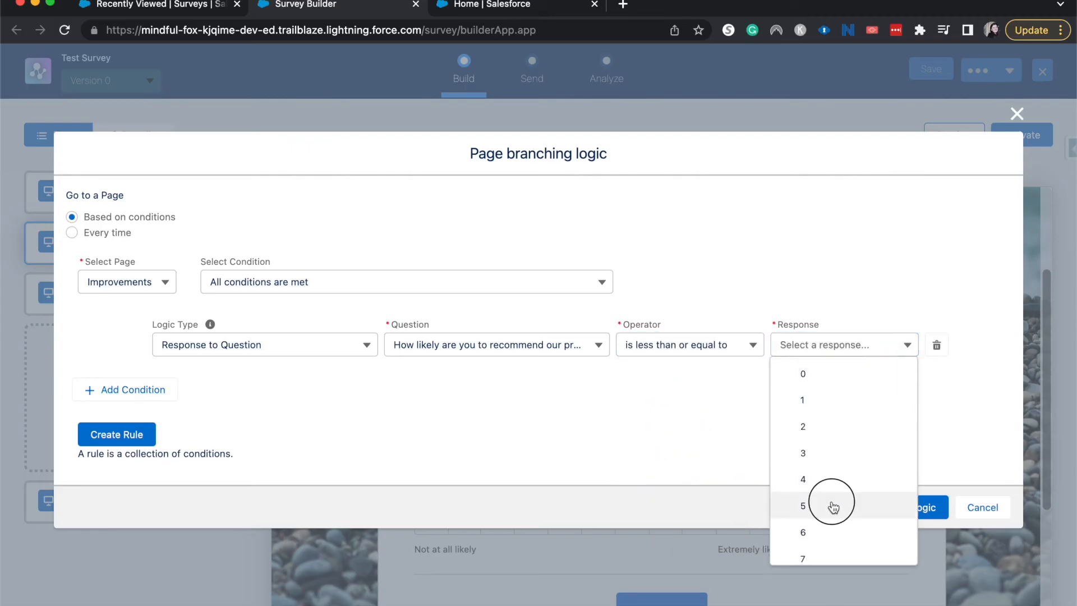
click(802, 506)
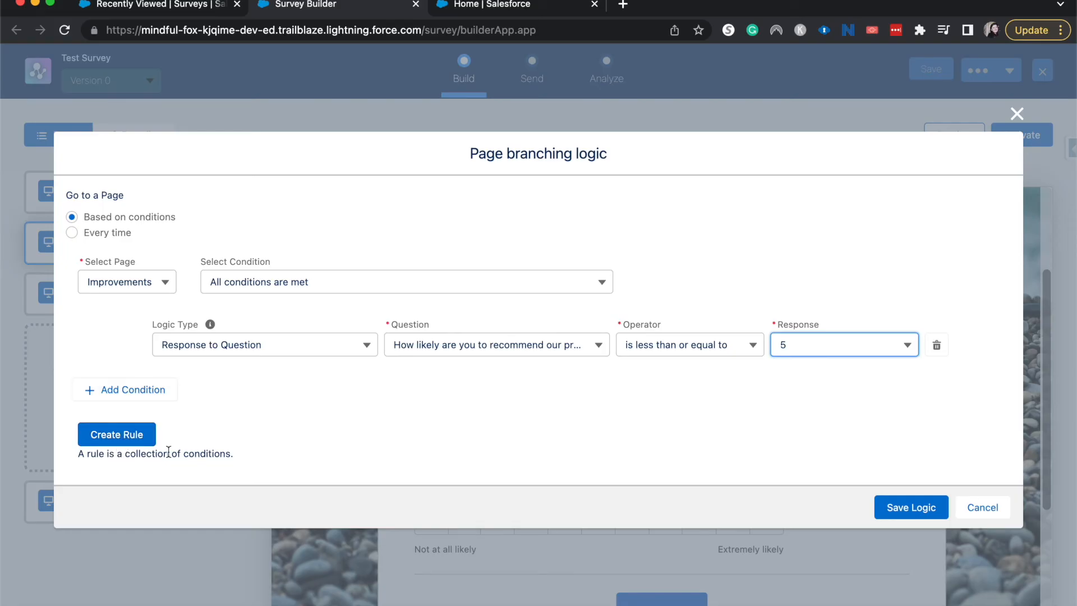
click(124, 389)
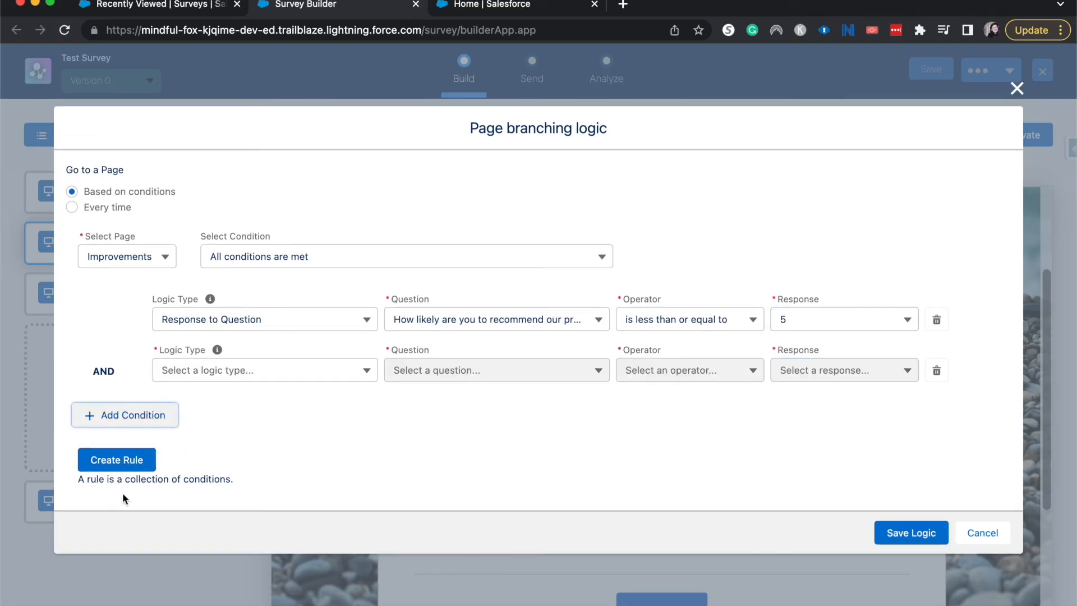
click(116, 460)
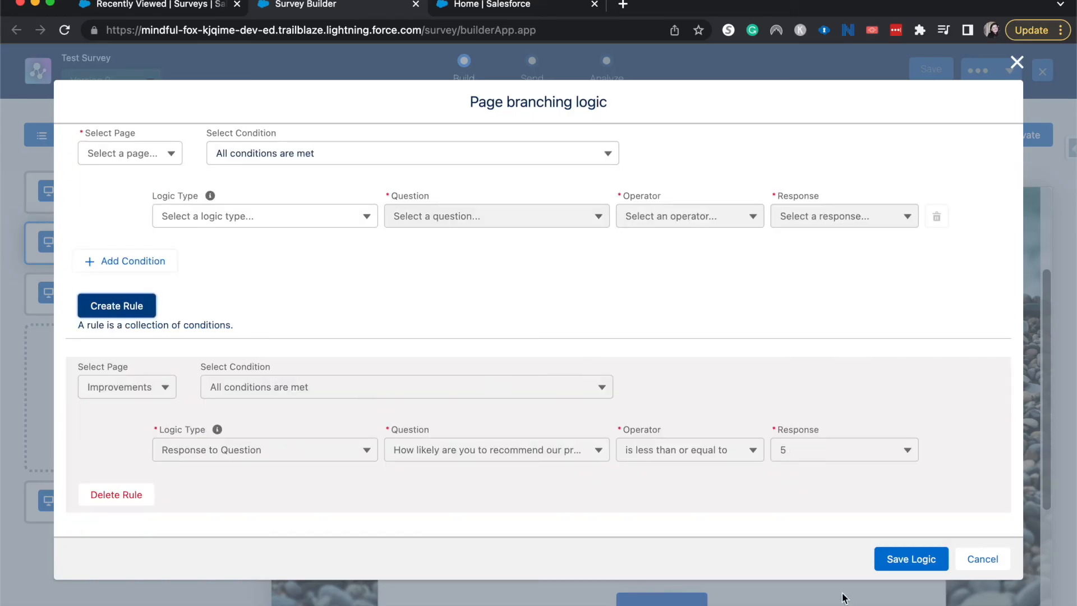
click(910, 559)
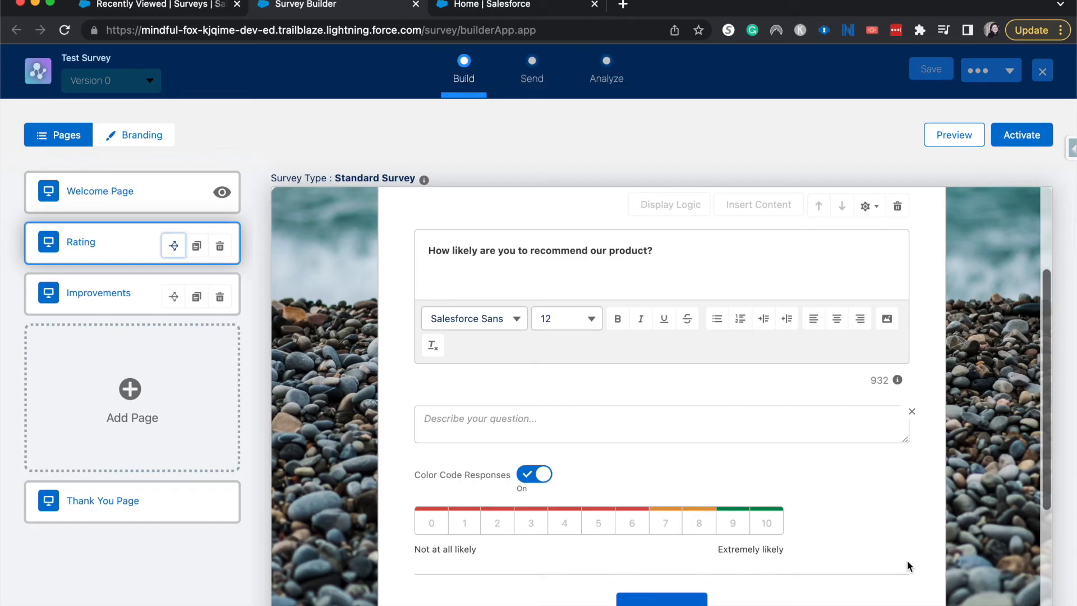
mouse_move(161, 435)
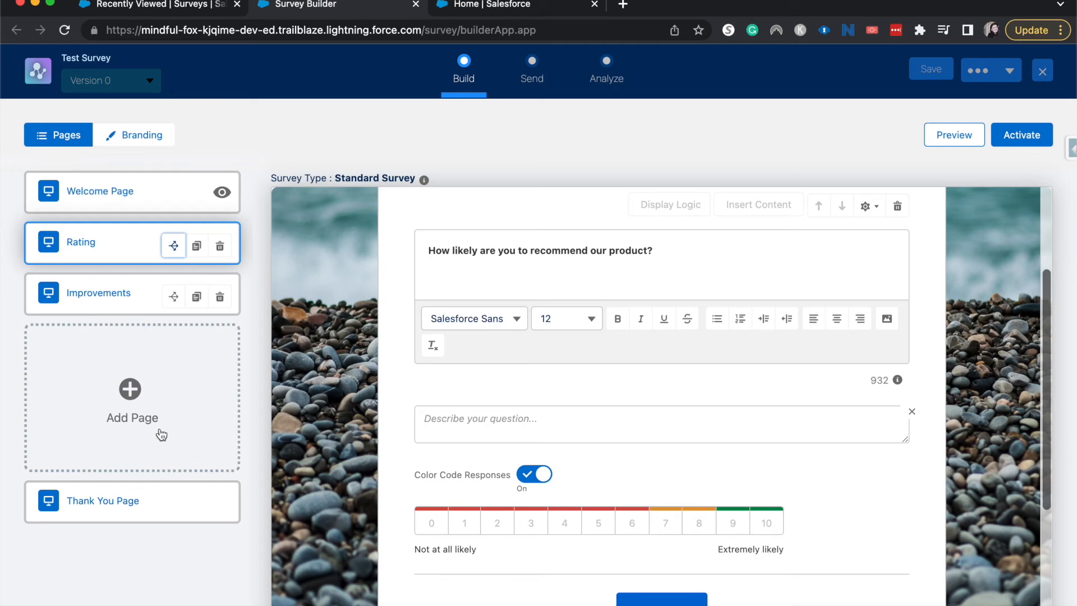
mouse_move(165, 429)
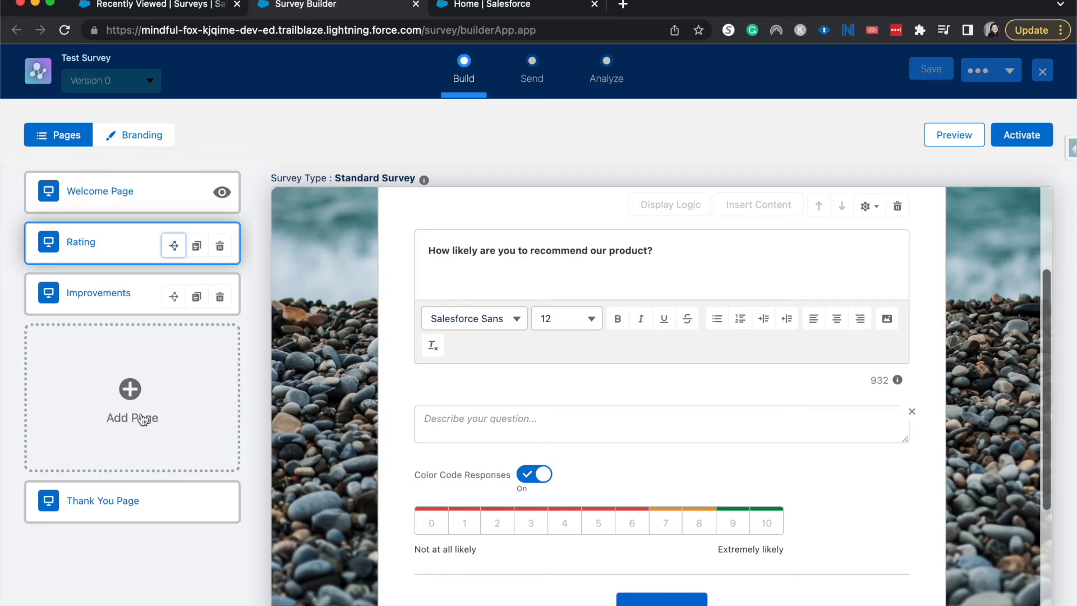
mouse_move(144, 416)
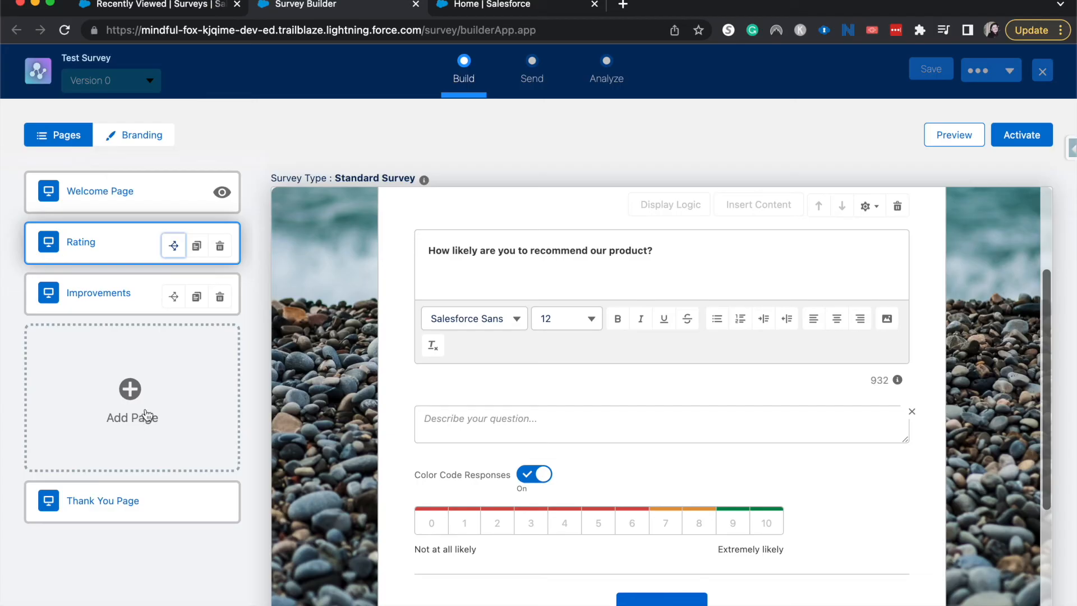
click(132, 389)
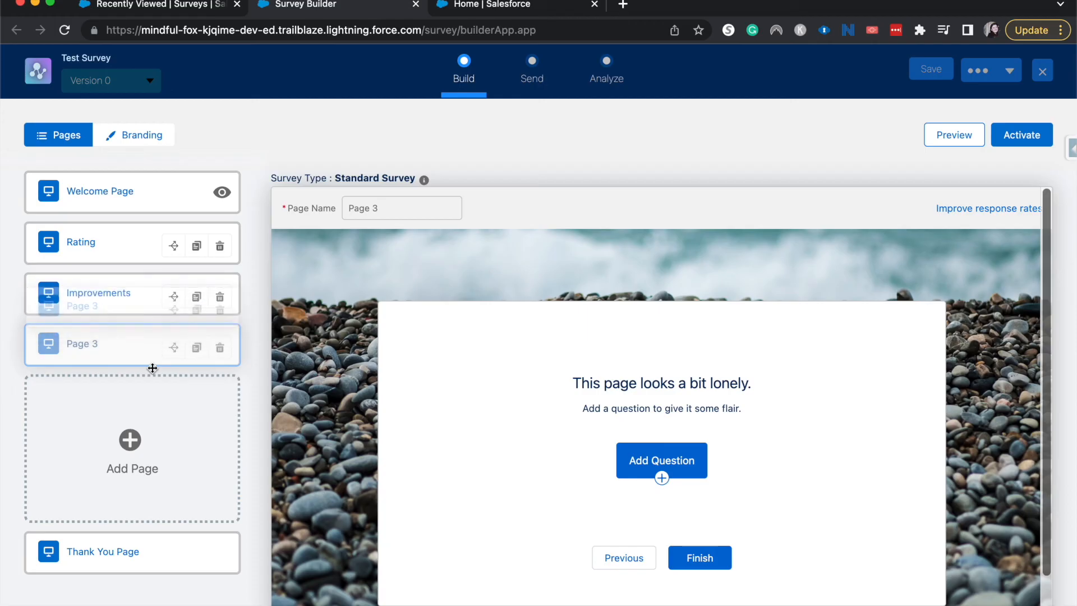
click(196, 347)
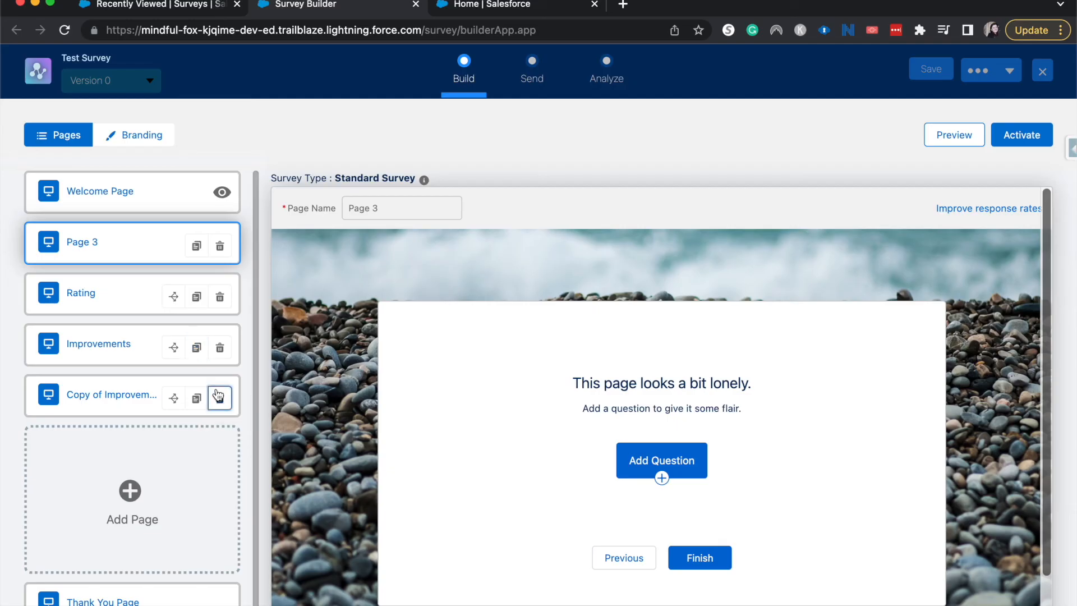
click(220, 397)
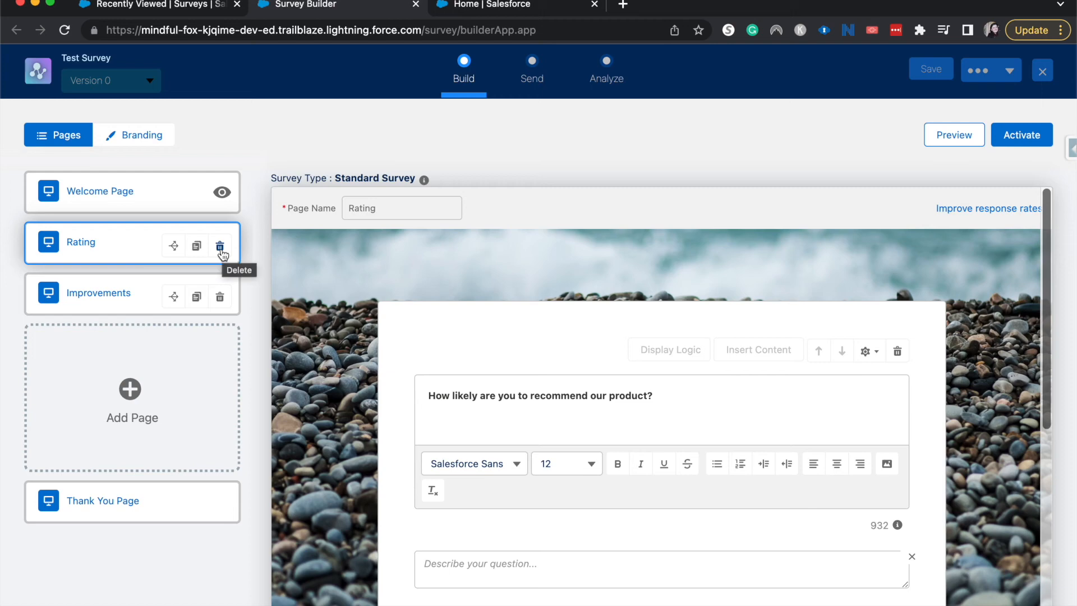
mouse_move(172, 478)
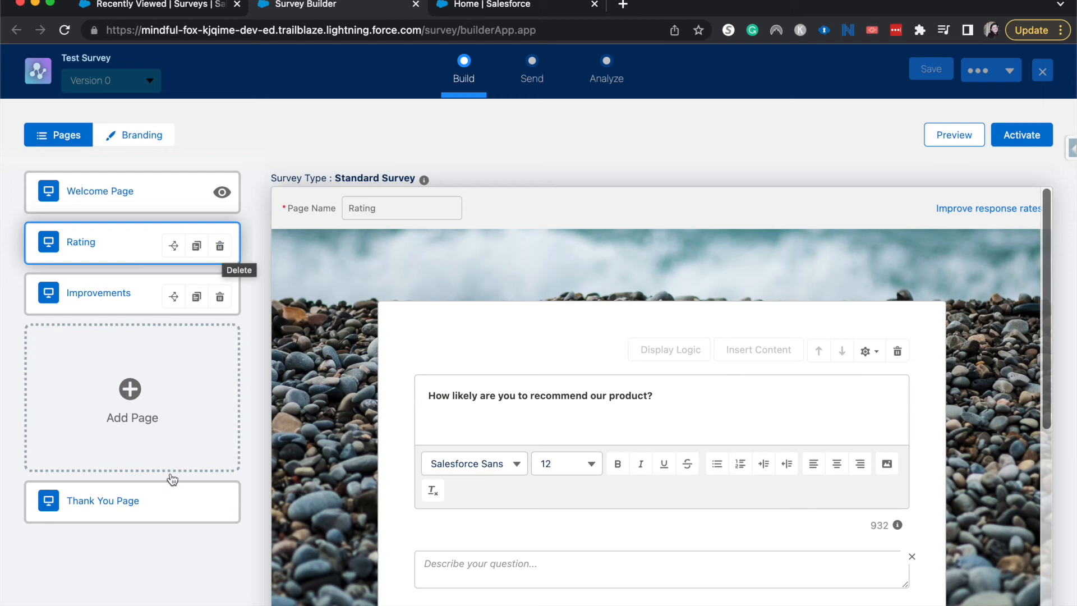
Write 'Thank you for participating in our survey!' on the Thank You Page.
click(103, 500)
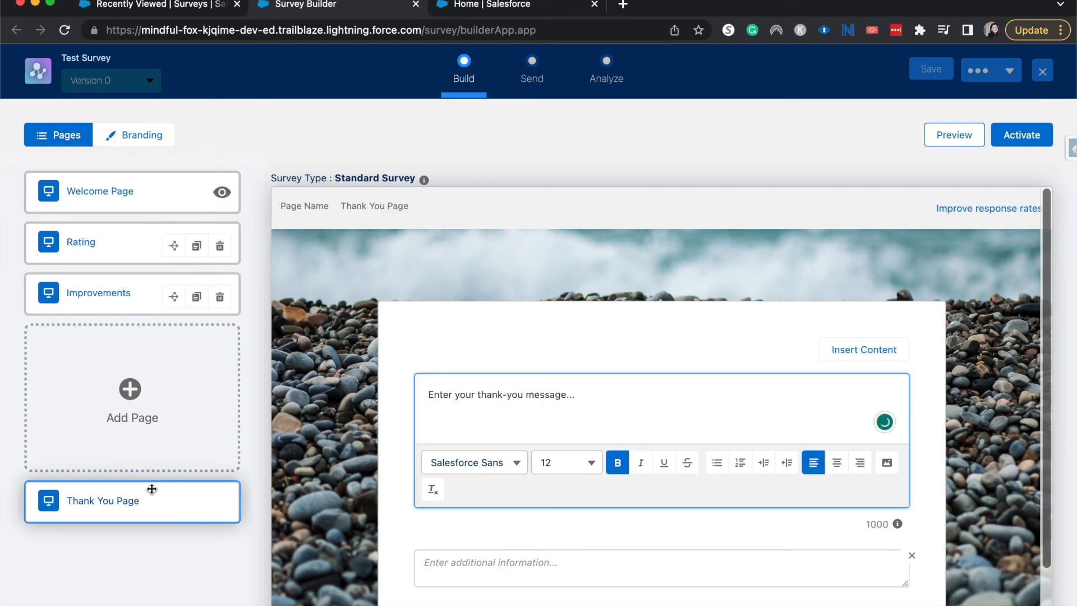
mouse_move(151, 501)
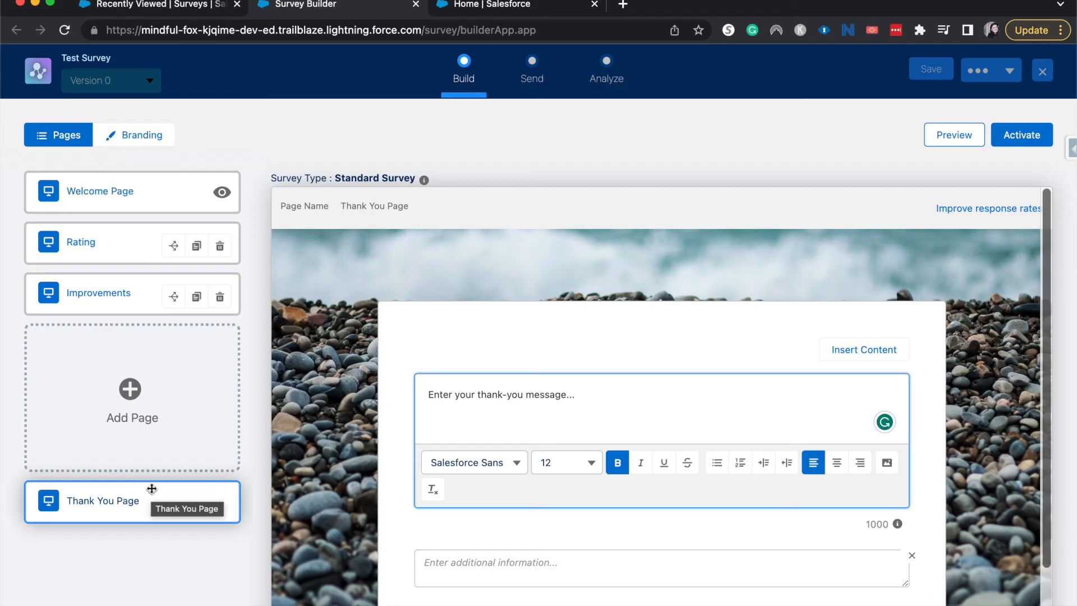
text(THa)
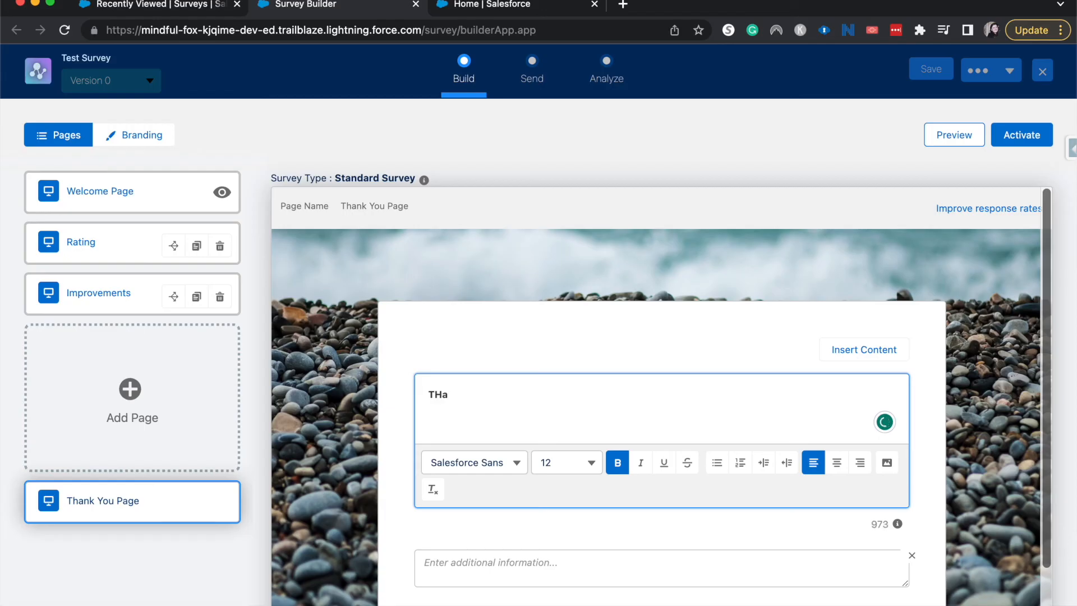
text(Thank you f)
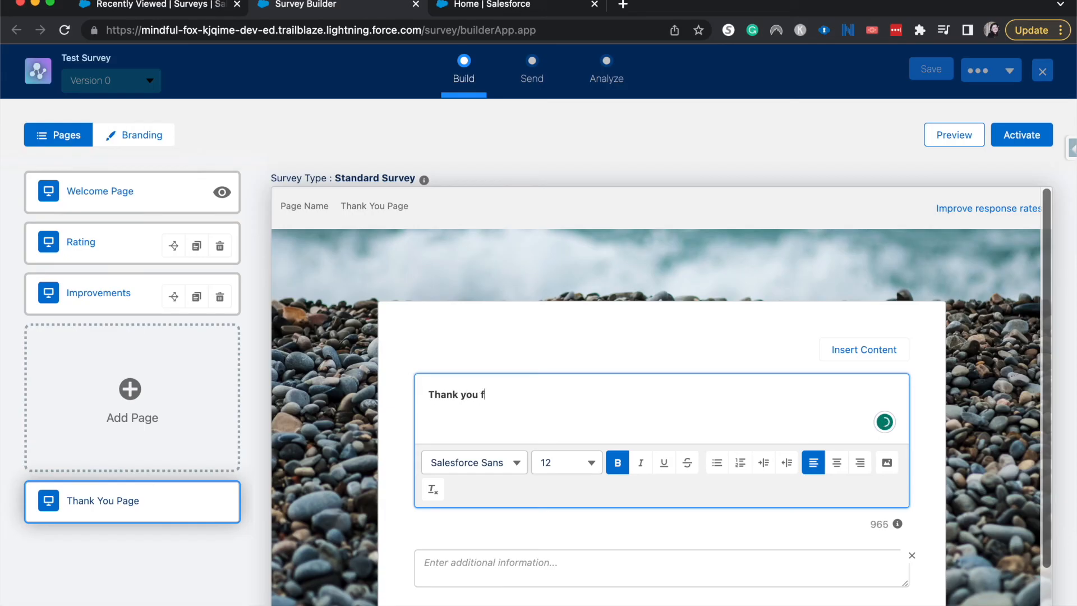
text(or participating in our su)
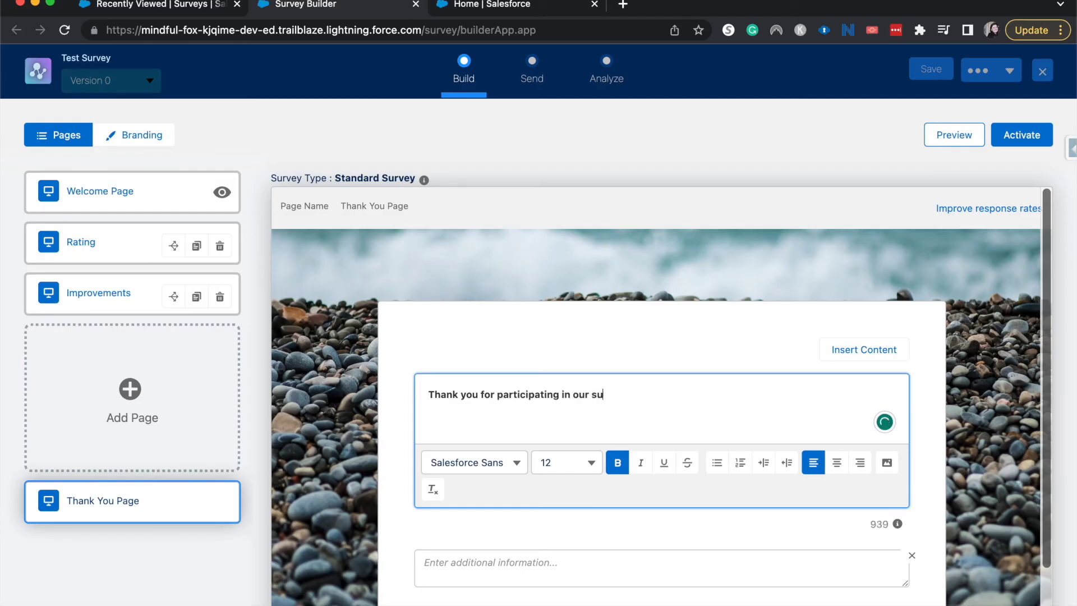
text(rvey)
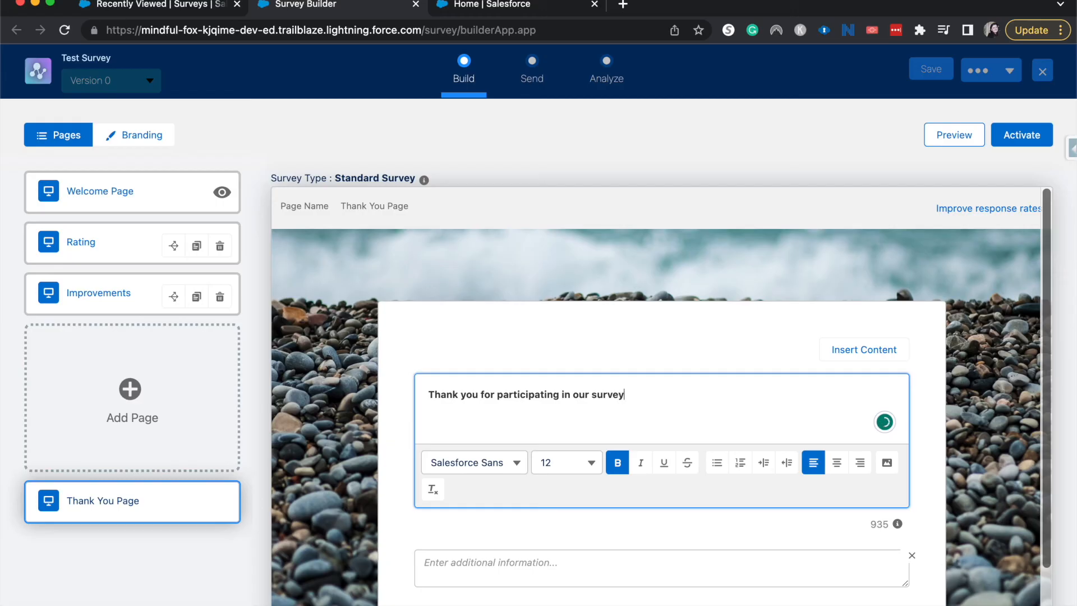
text(!)
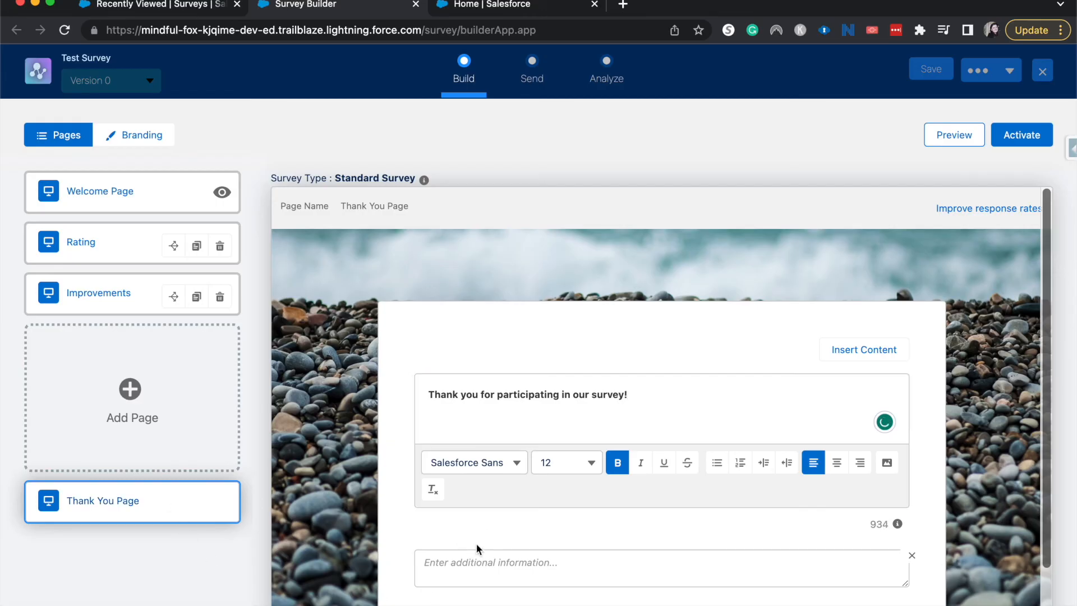
scroll(down, 3)
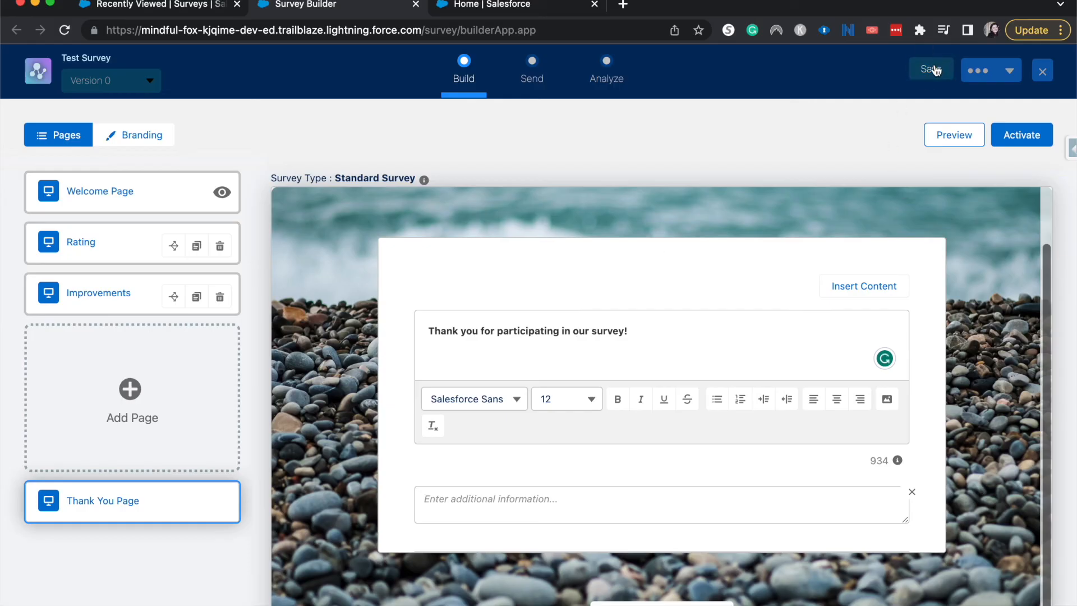
Save Test Survey as Version 1, save its default settings, and activate it.
click(930, 69)
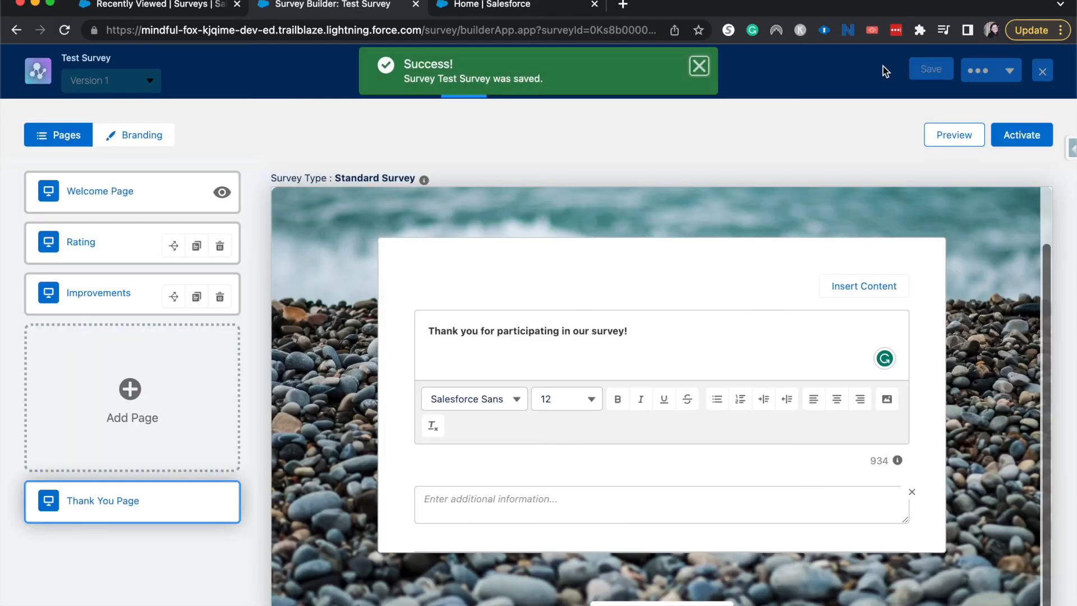
click(1010, 69)
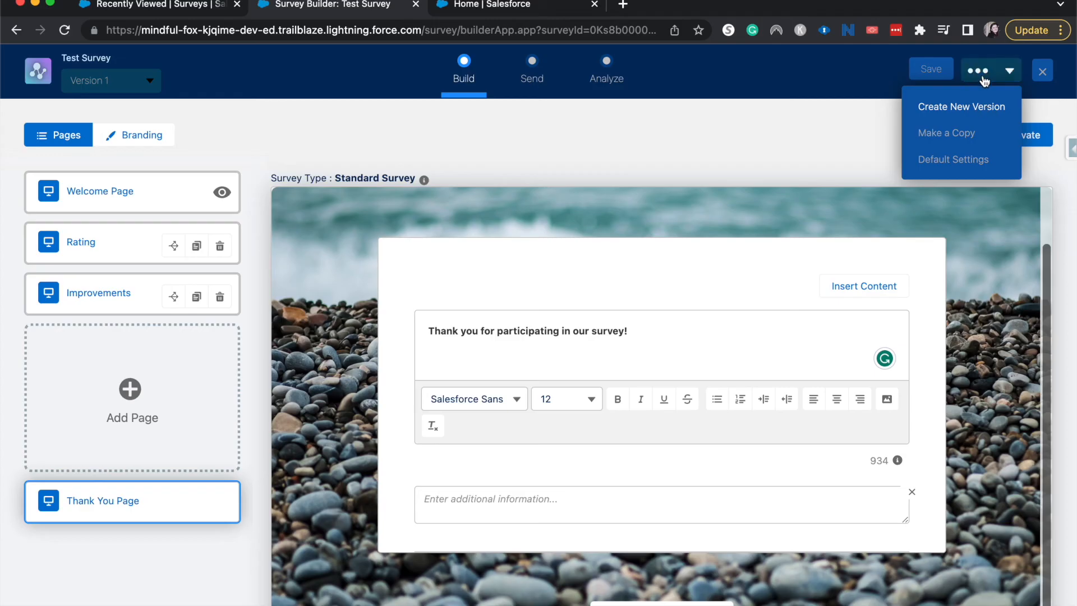
mouse_move(987, 108)
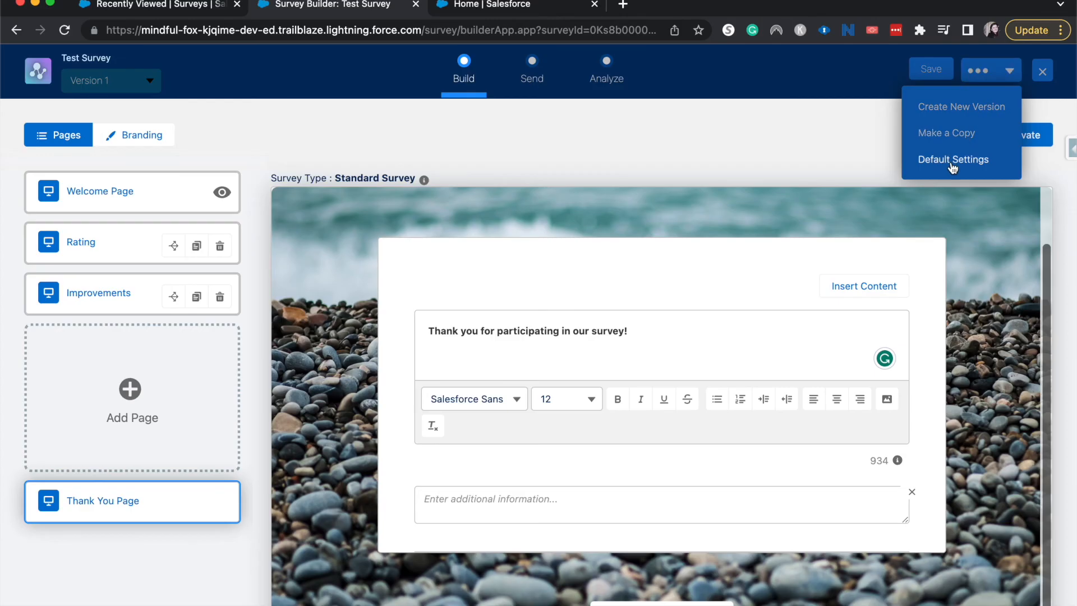
click(953, 159)
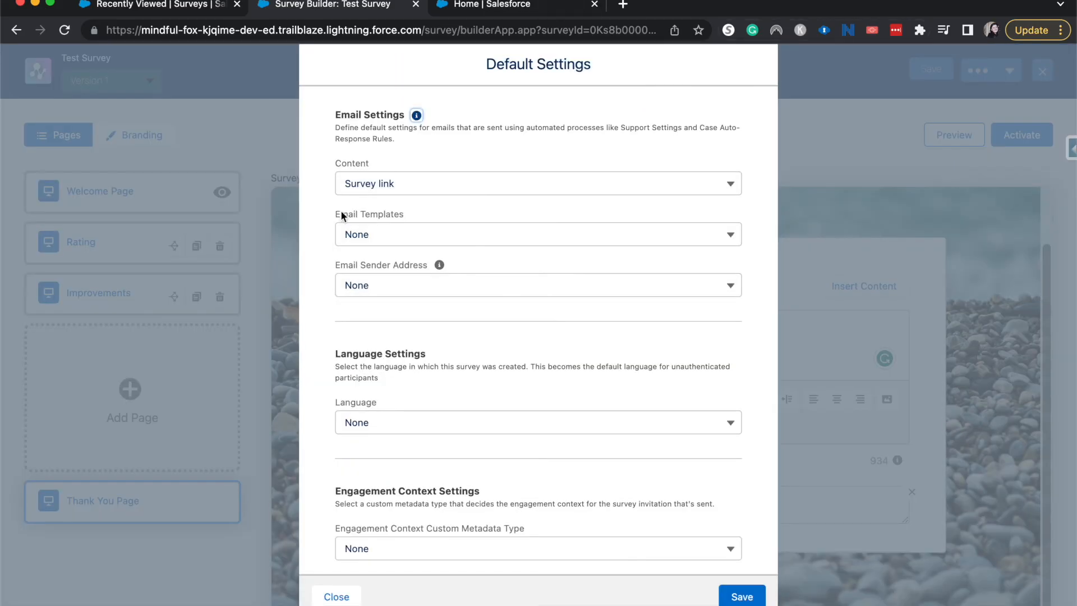
scroll(down, 3)
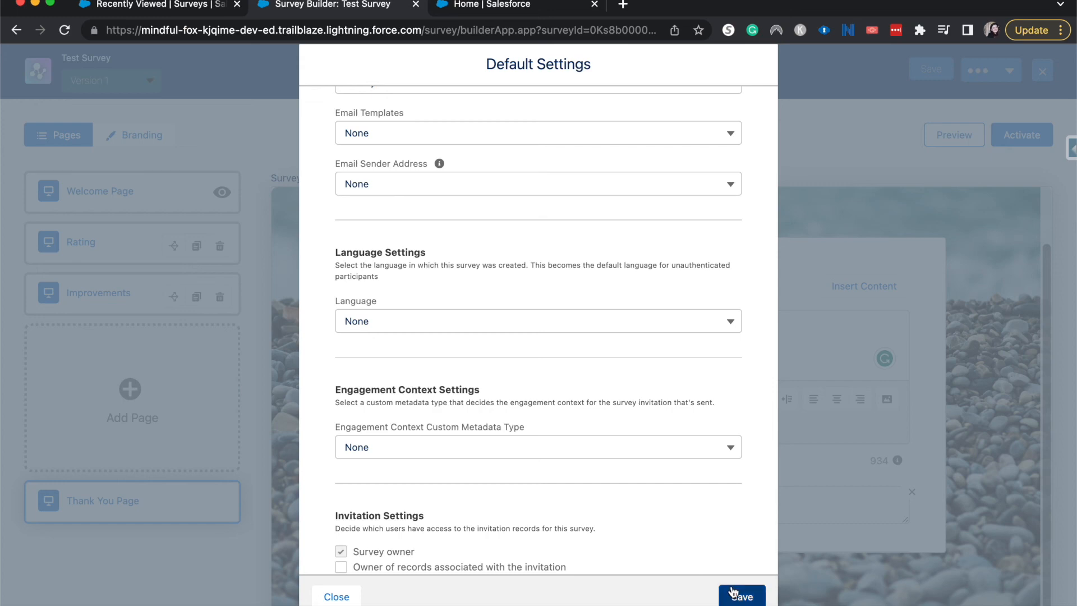
click(741, 595)
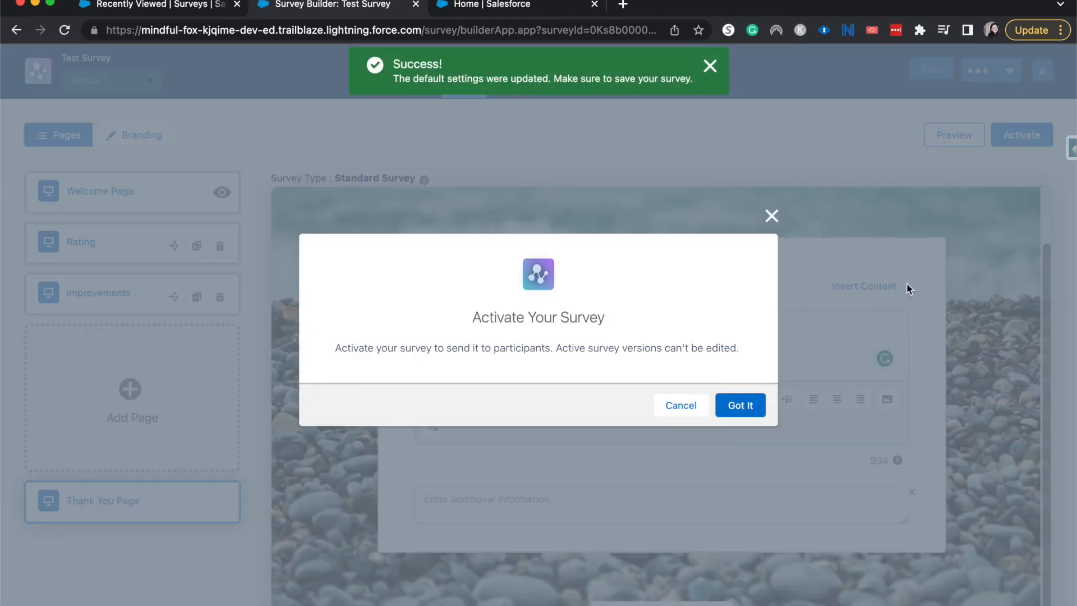
click(739, 405)
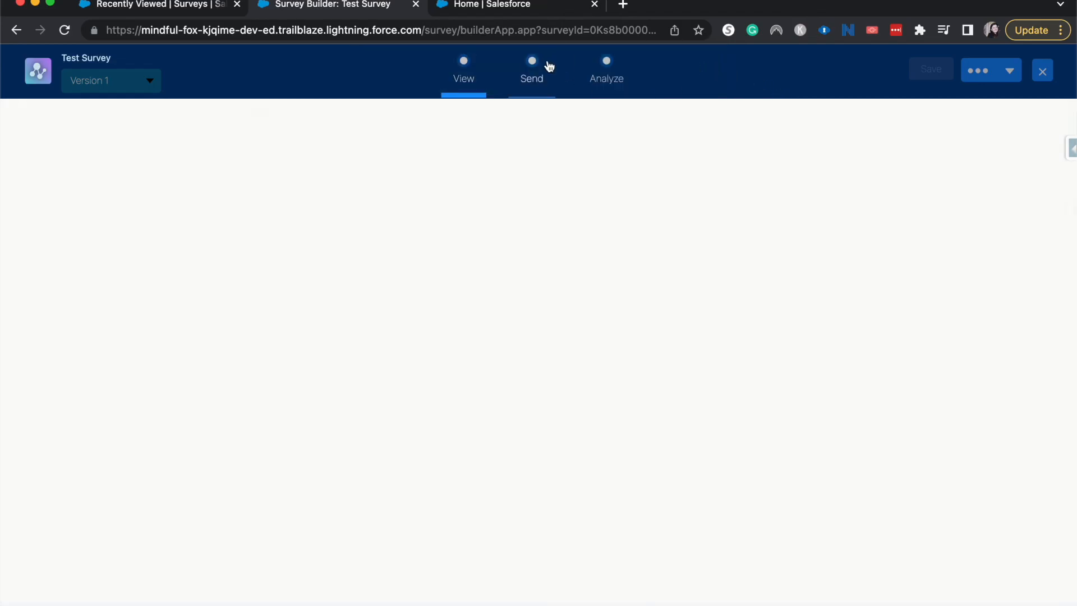
Generate an auto-expiring internal invitation link, then review the Analyze dashboard showing zero responses.
click(531, 68)
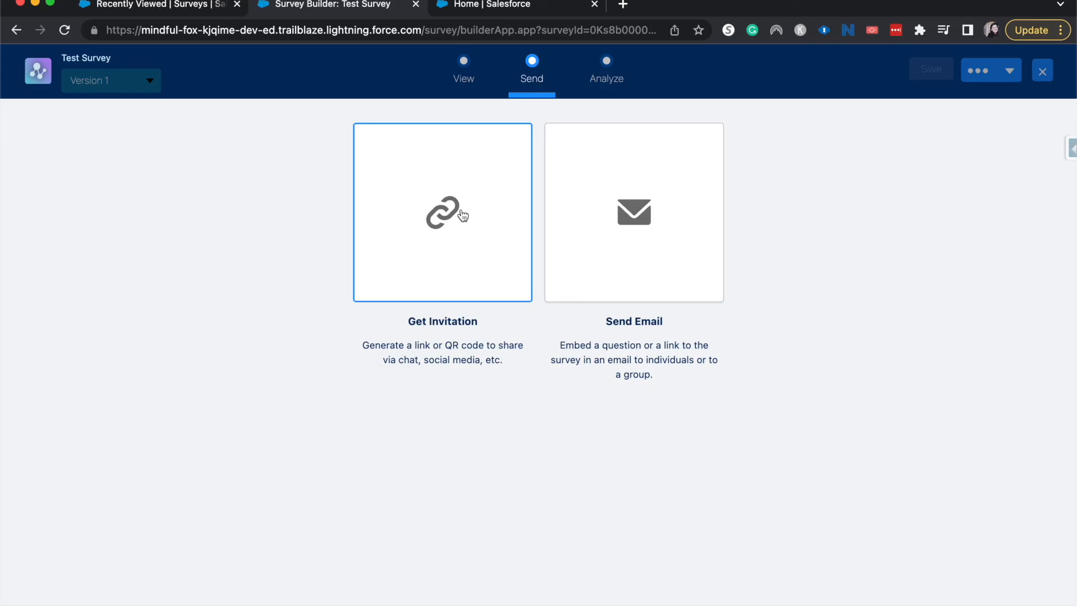
mouse_move(460, 217)
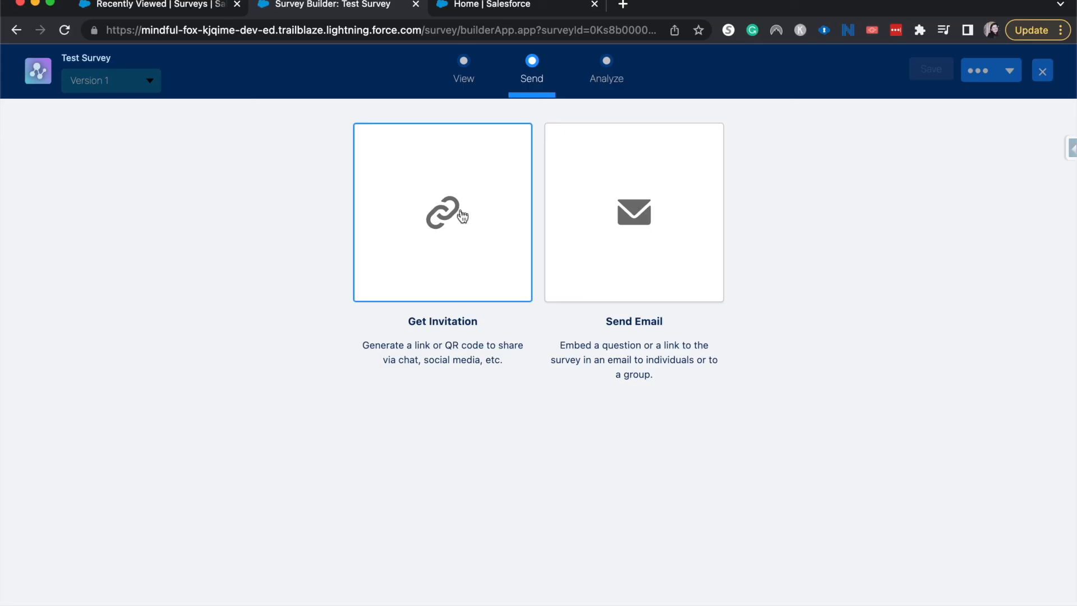
click(442, 212)
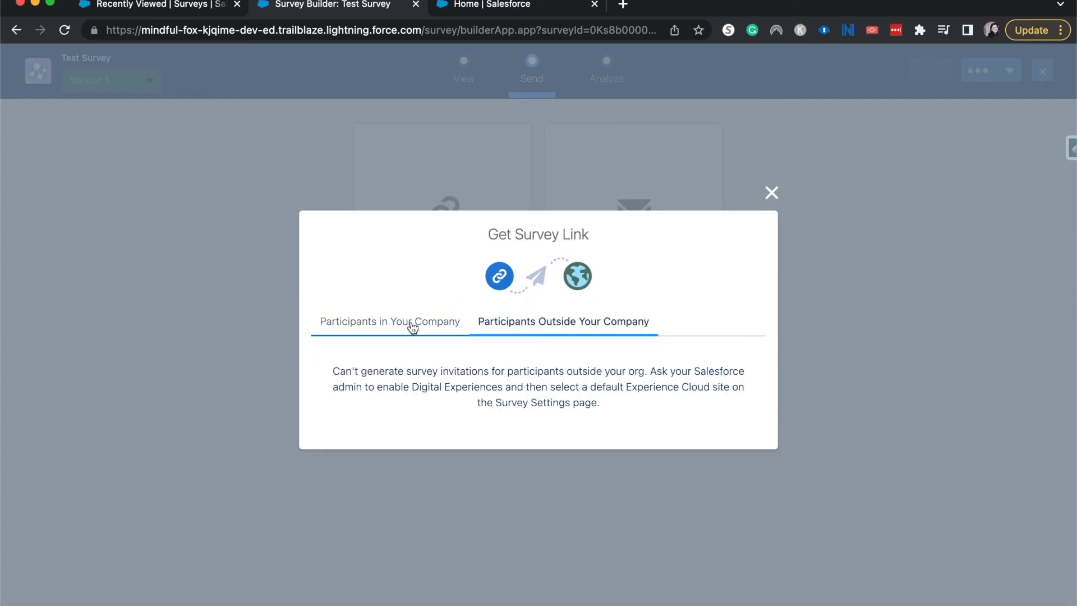
mouse_move(389, 322)
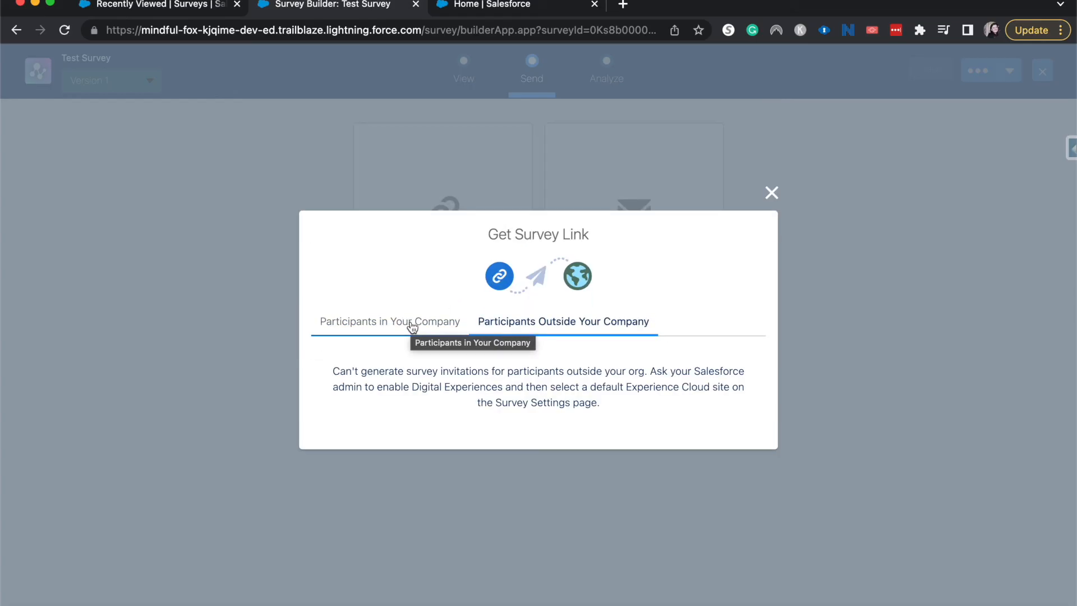
click(388, 321)
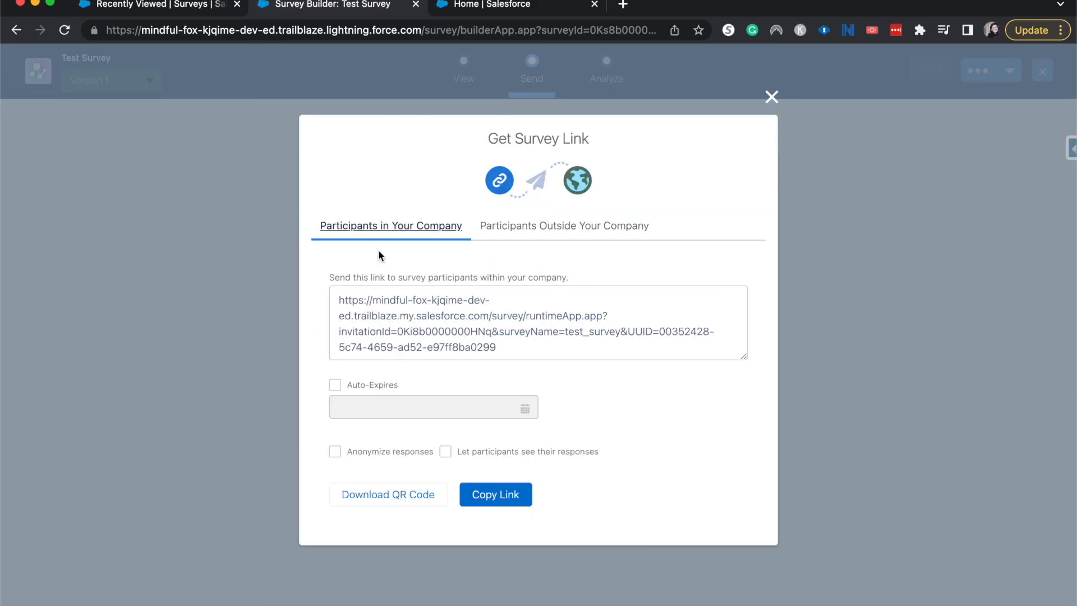
click(335, 385)
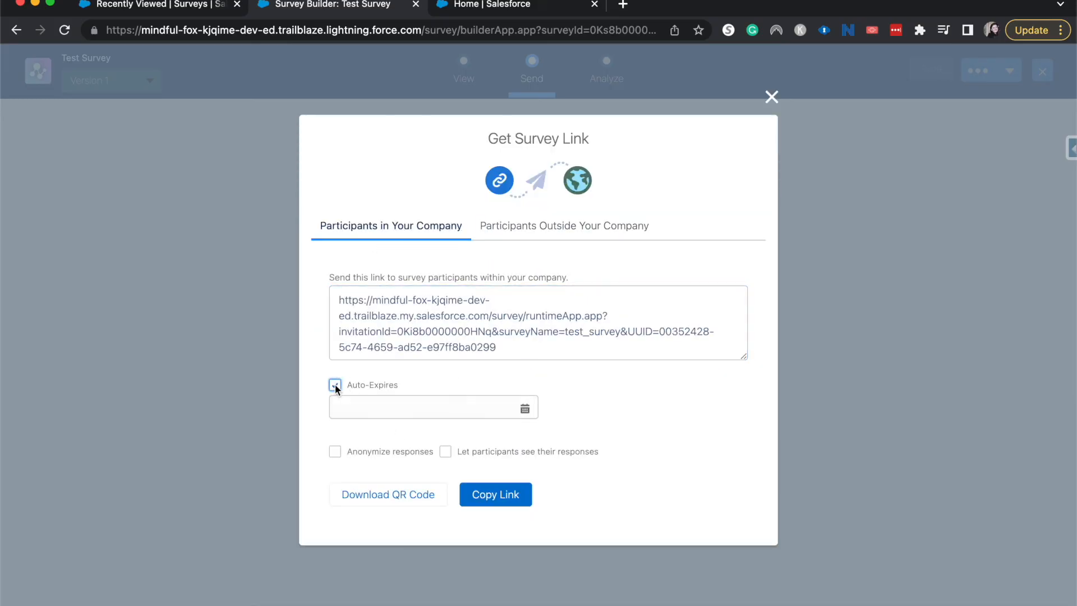
click(432, 407)
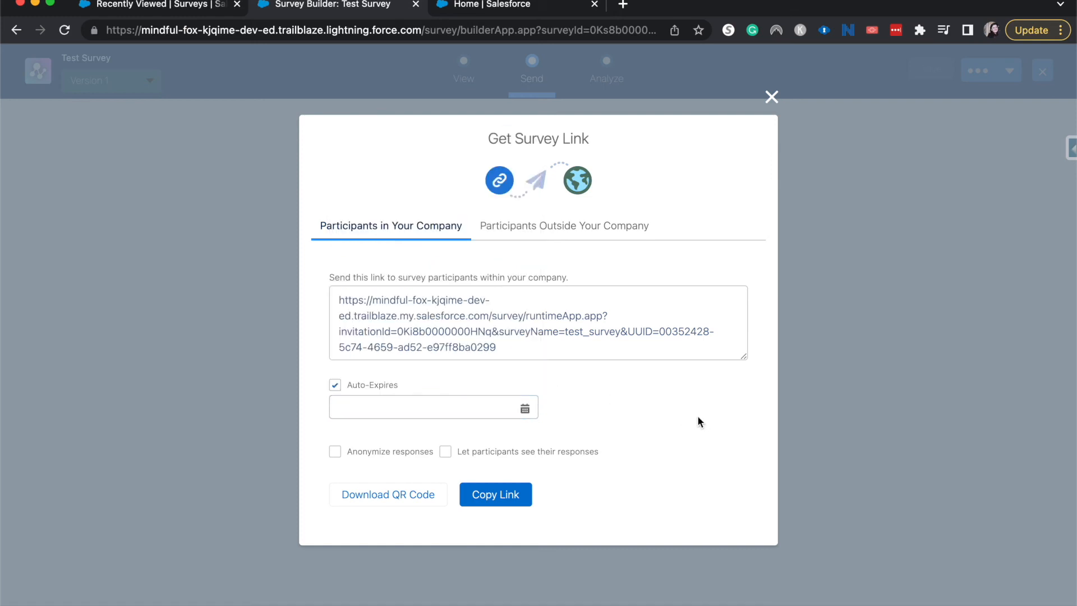
mouse_move(770, 95)
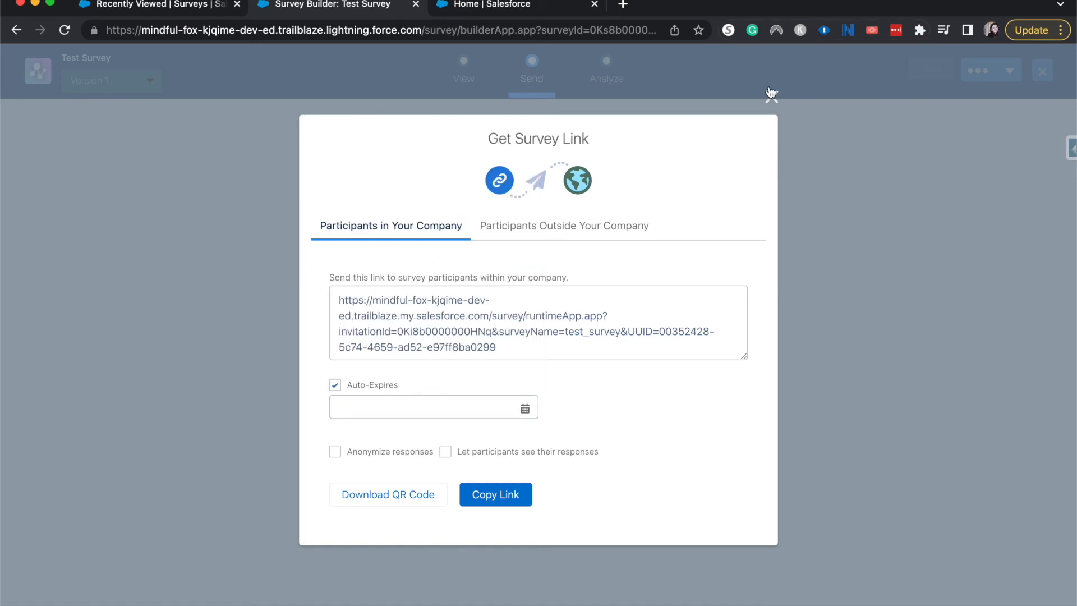
click(606, 68)
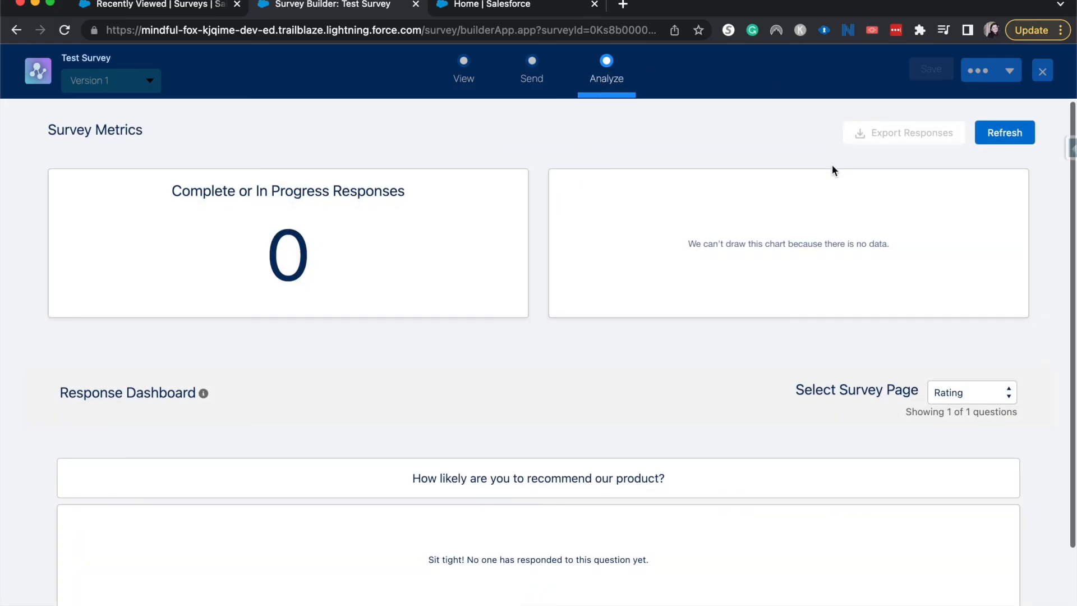
scroll(down, 3)
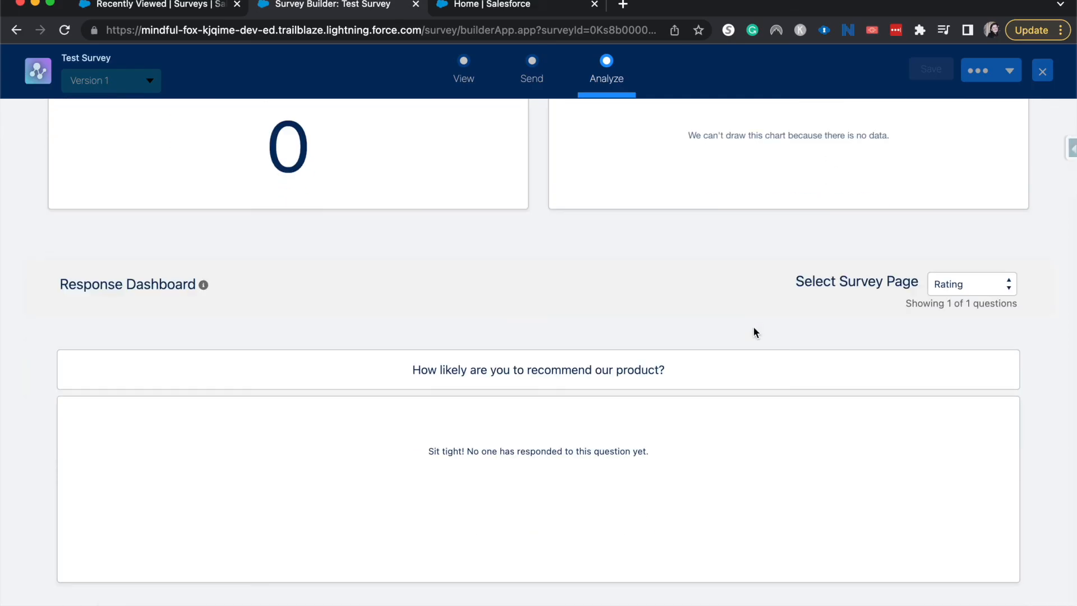